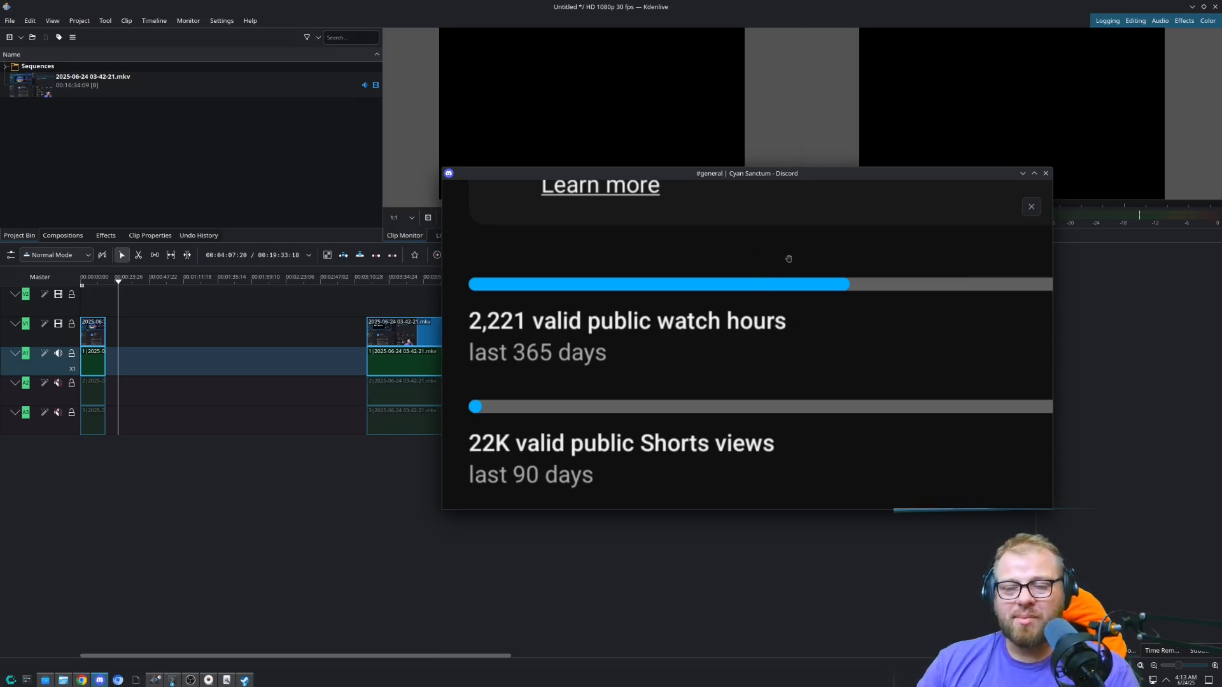
Reposition the Discord stats window back over the editor
left_click_drag(760, 173, 993, 168)
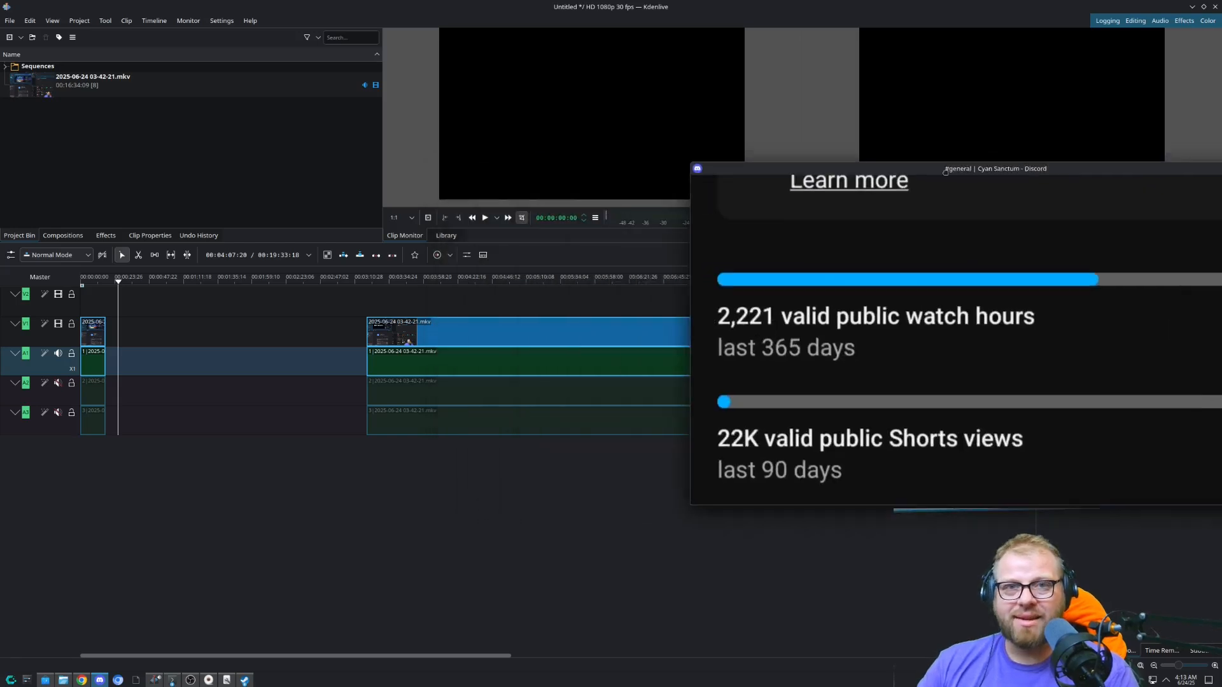
left_click_drag(994, 168, 846, 139)
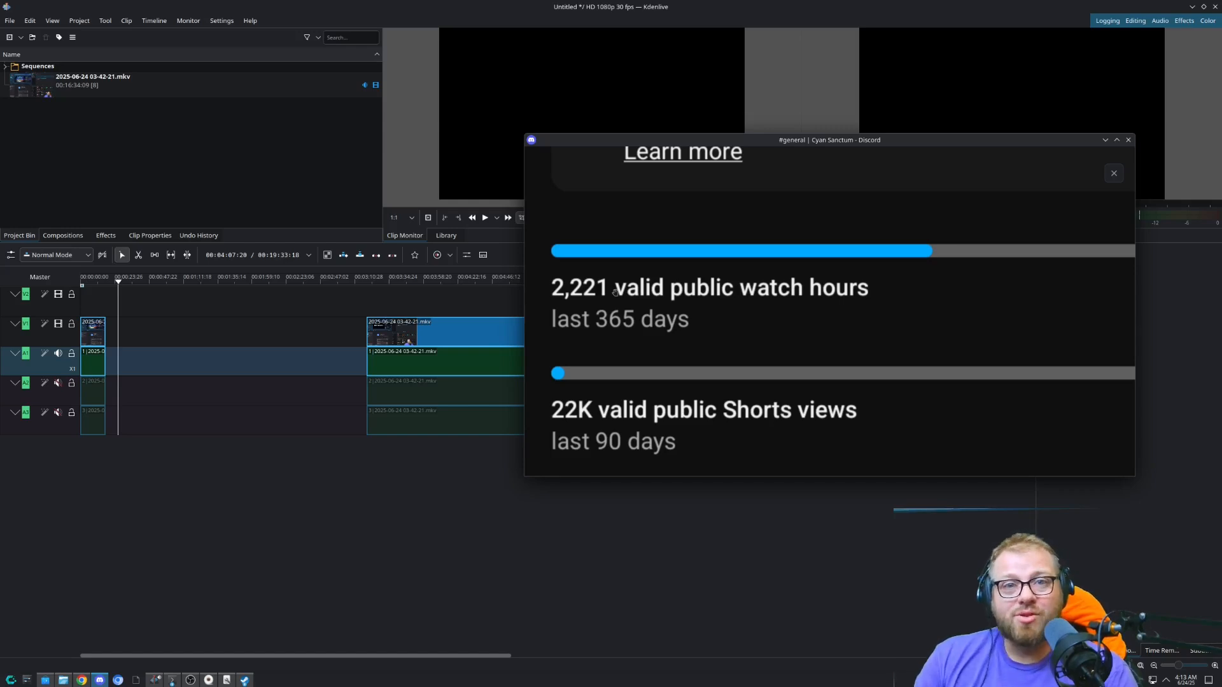
mouse_move(712, 313)
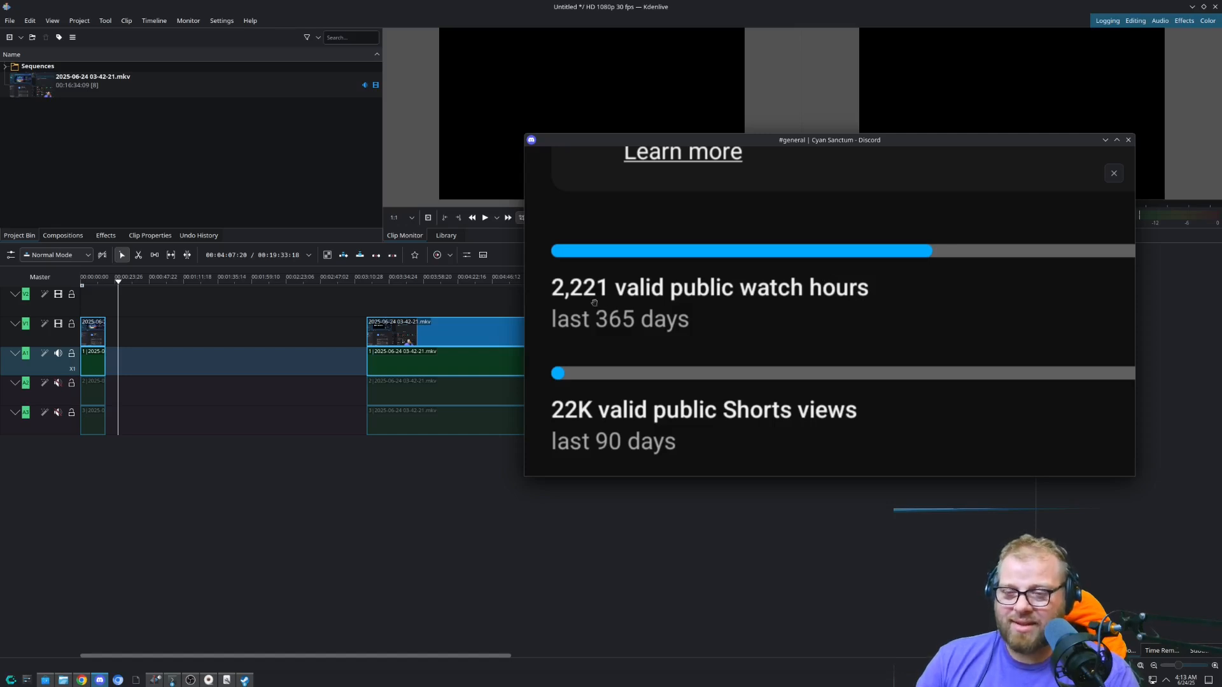
mouse_move(598, 304)
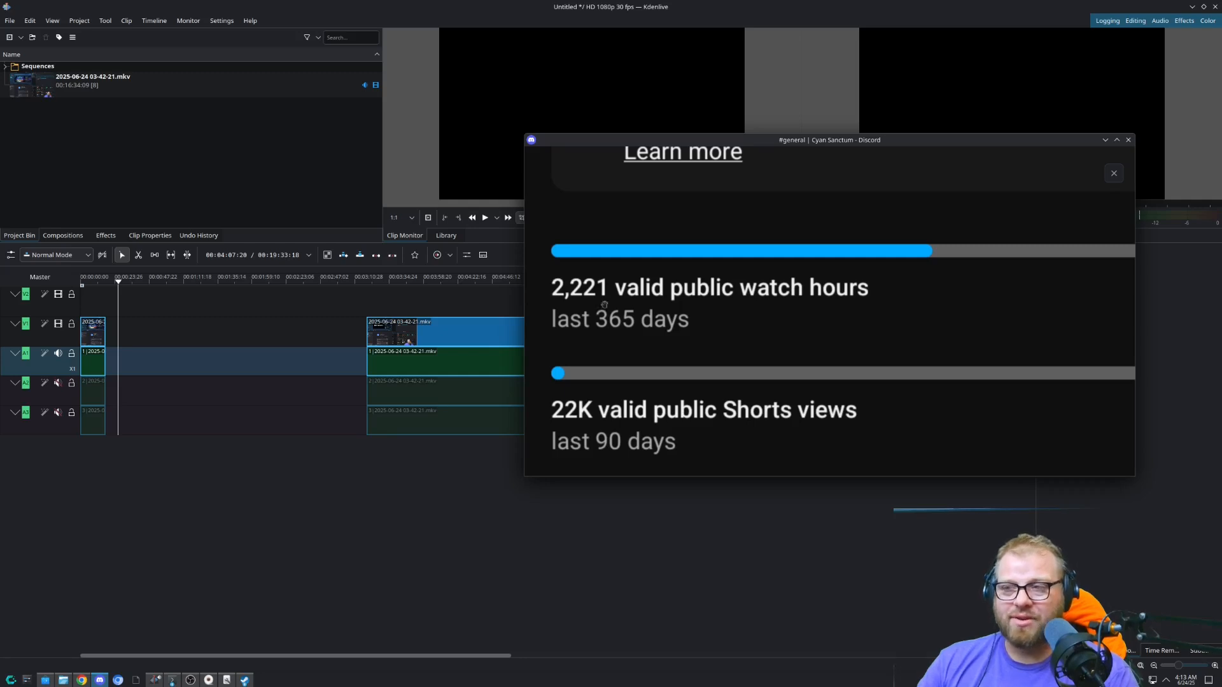
mouse_move(771, 274)
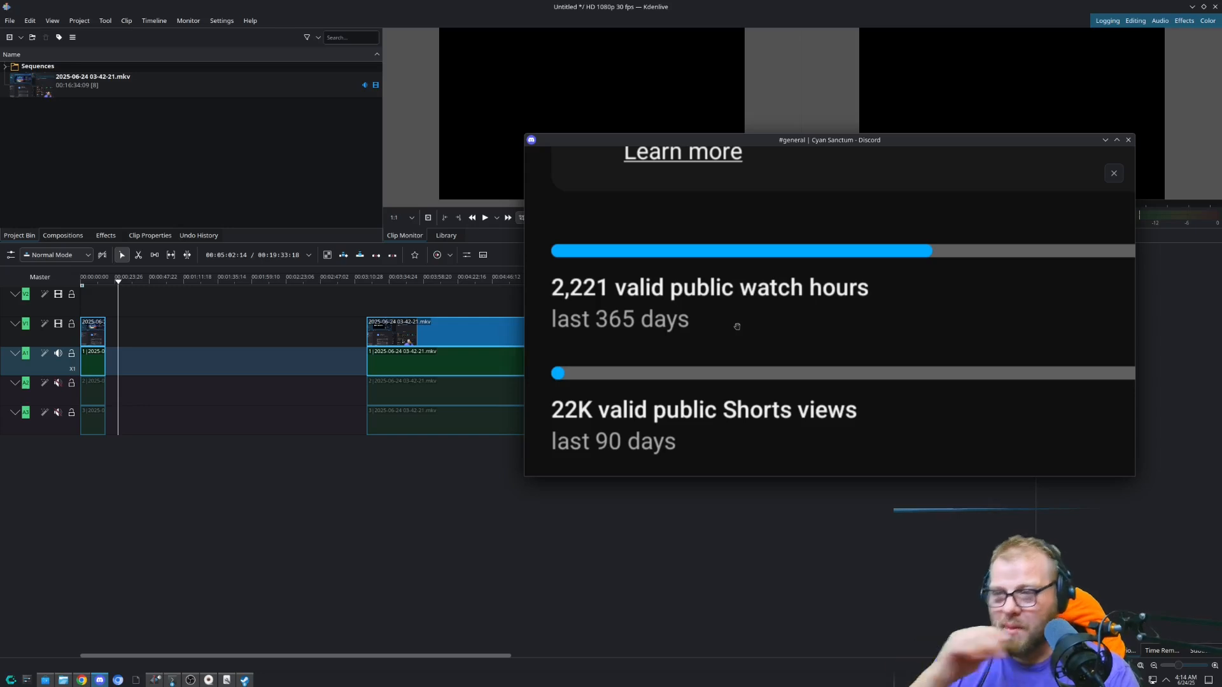
mouse_move(764, 154)
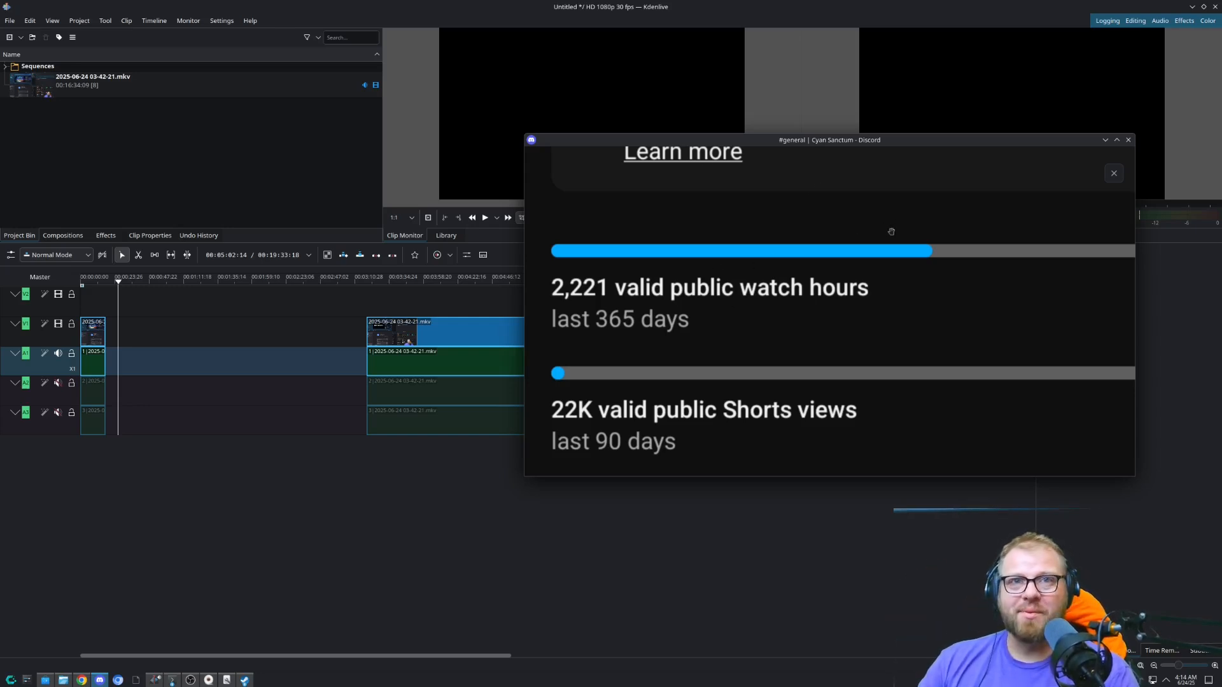
mouse_move(857, 166)
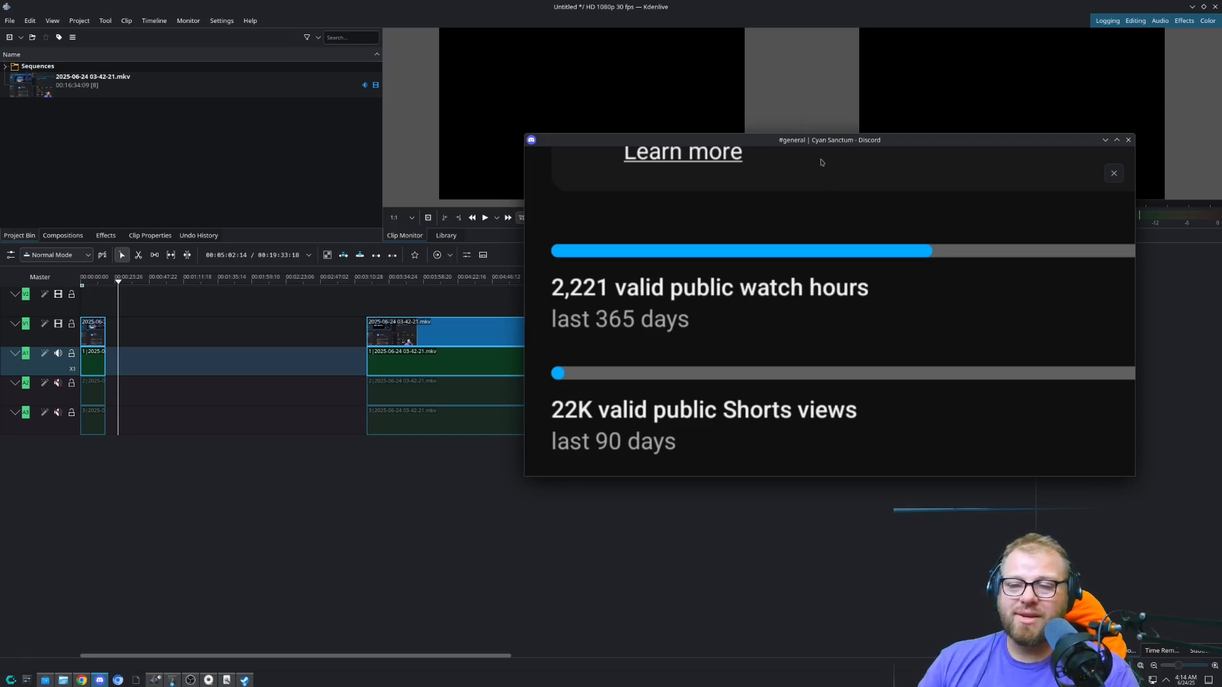
left_click_drag(830, 139, 772, 159)
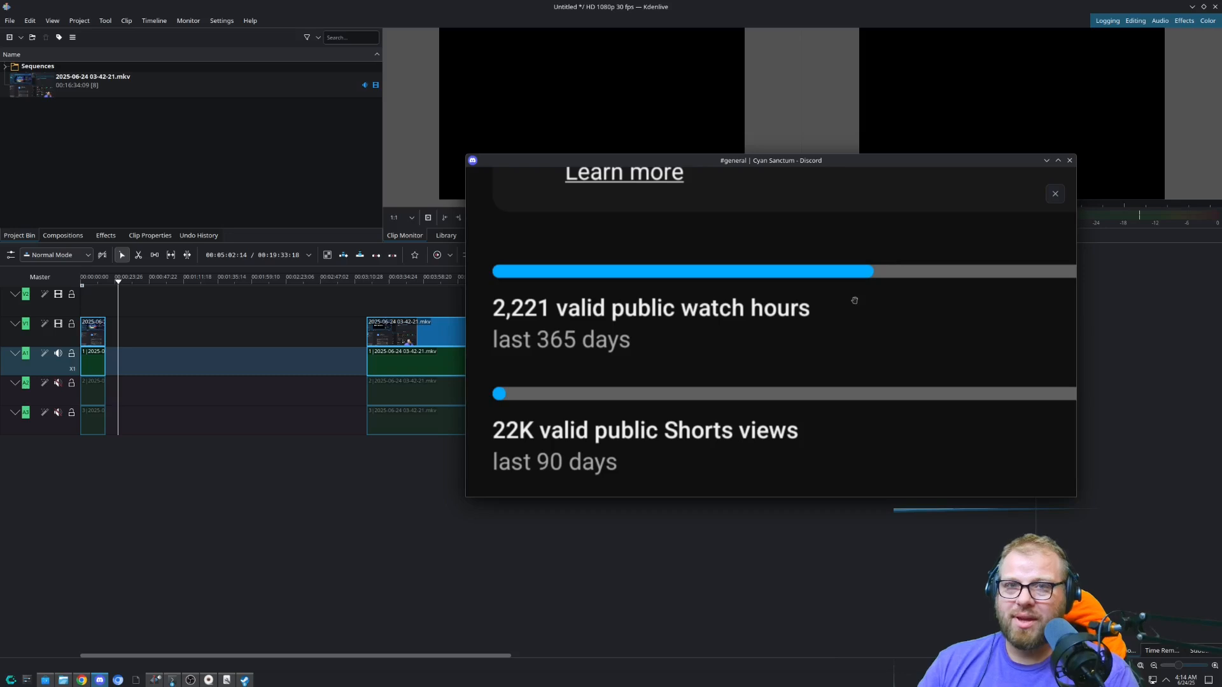
mouse_move(833, 244)
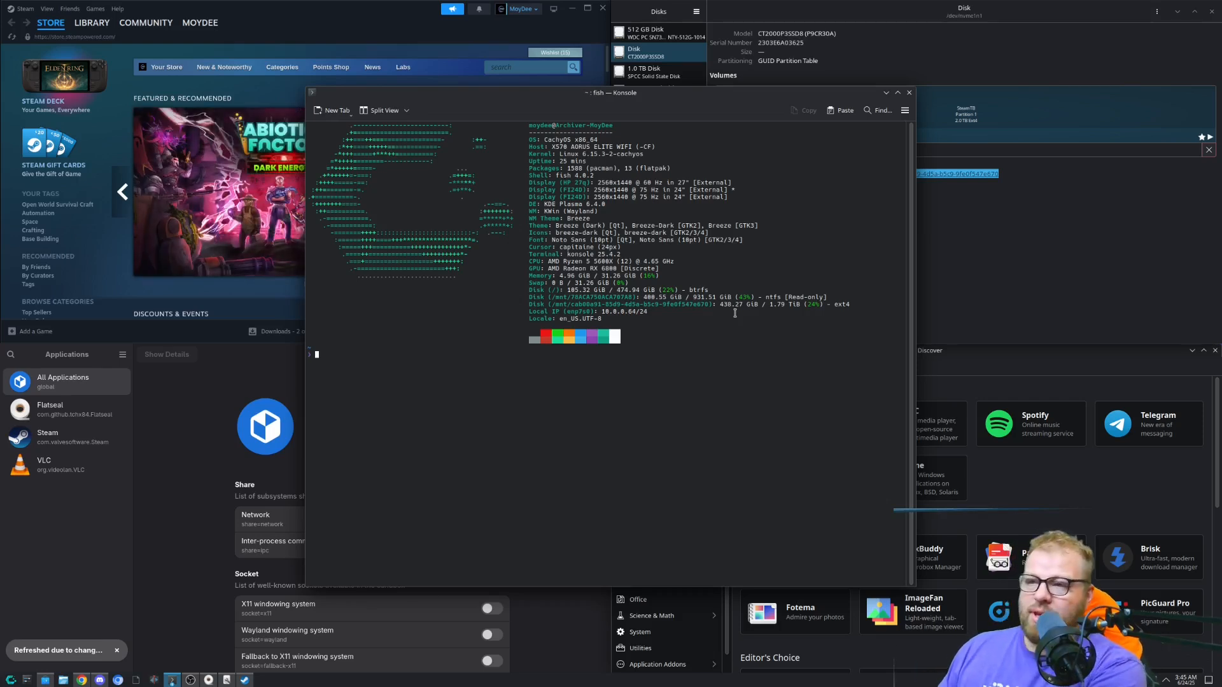
Reinstall discover and flatpak with sudo pacman -S, both already up to date
type("sudo pacman -S discover")
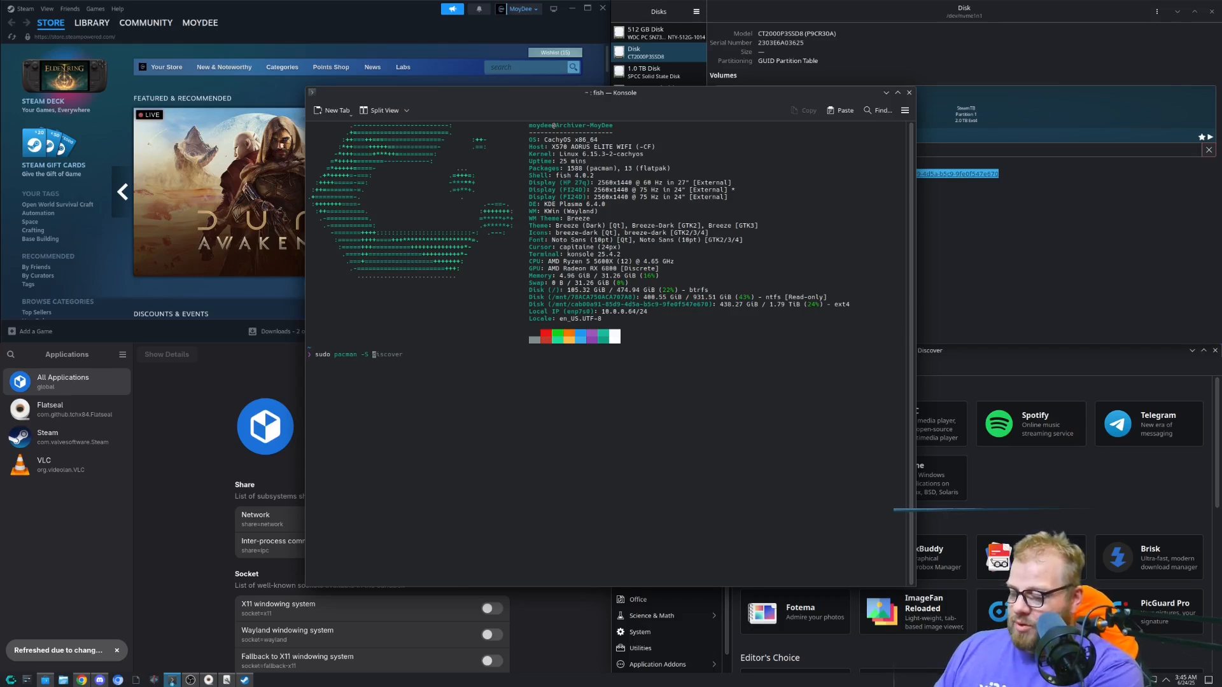
type("flatpak")
type("y")
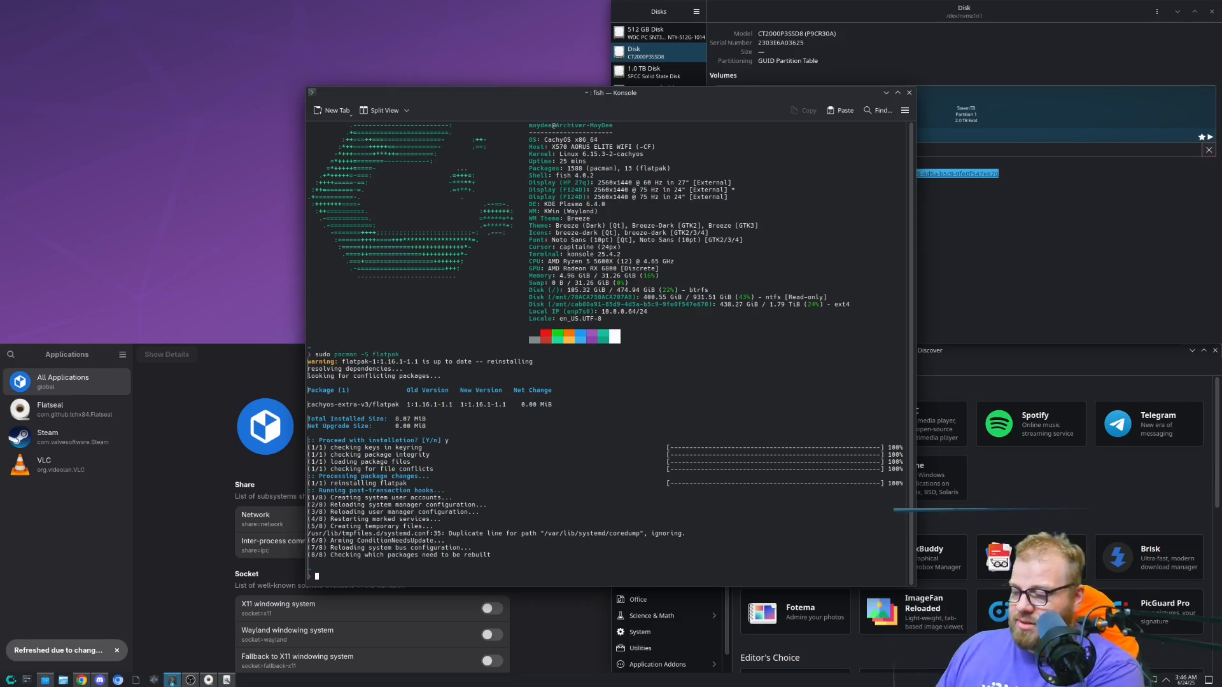
type("sudo pacman -S flatpak")
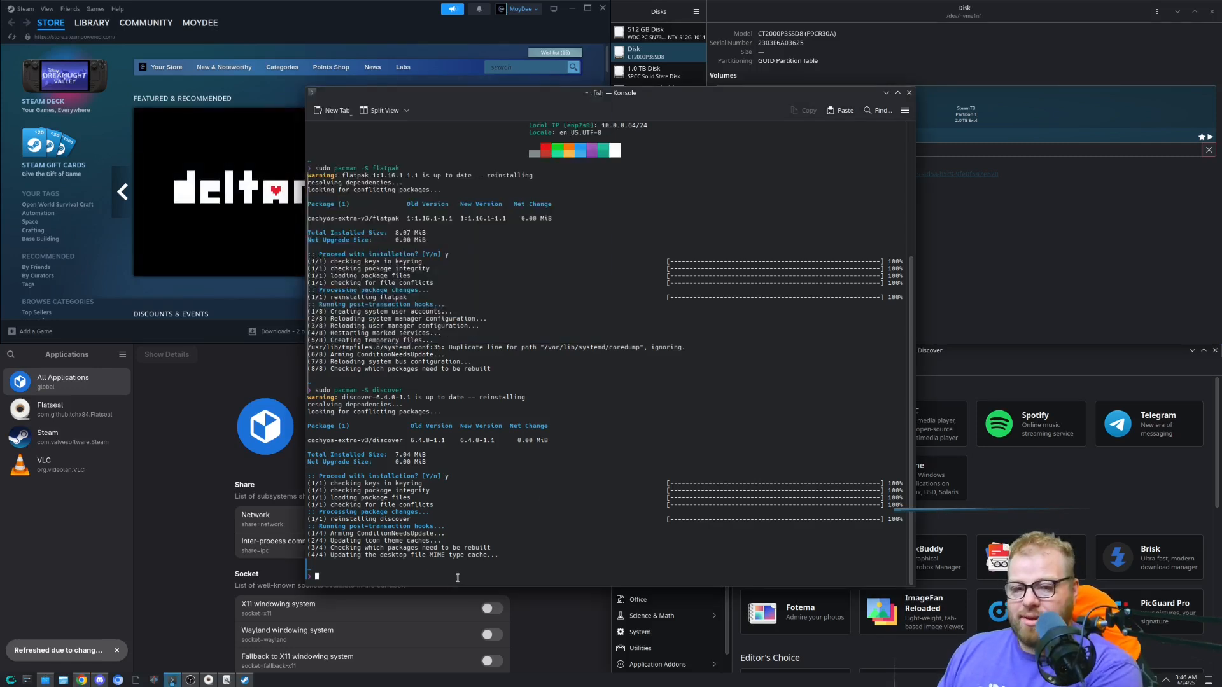
Type a 'flatpak install flathub' command for Flatseal in Konsole
type("flatpak")
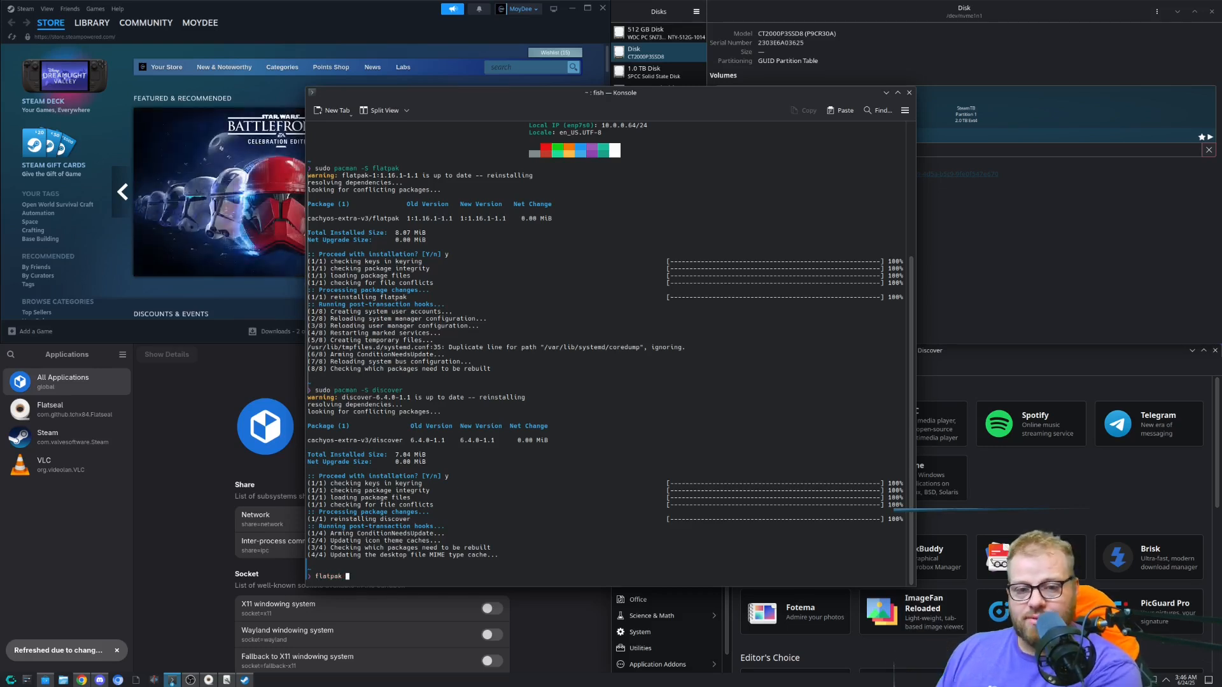
type("install")
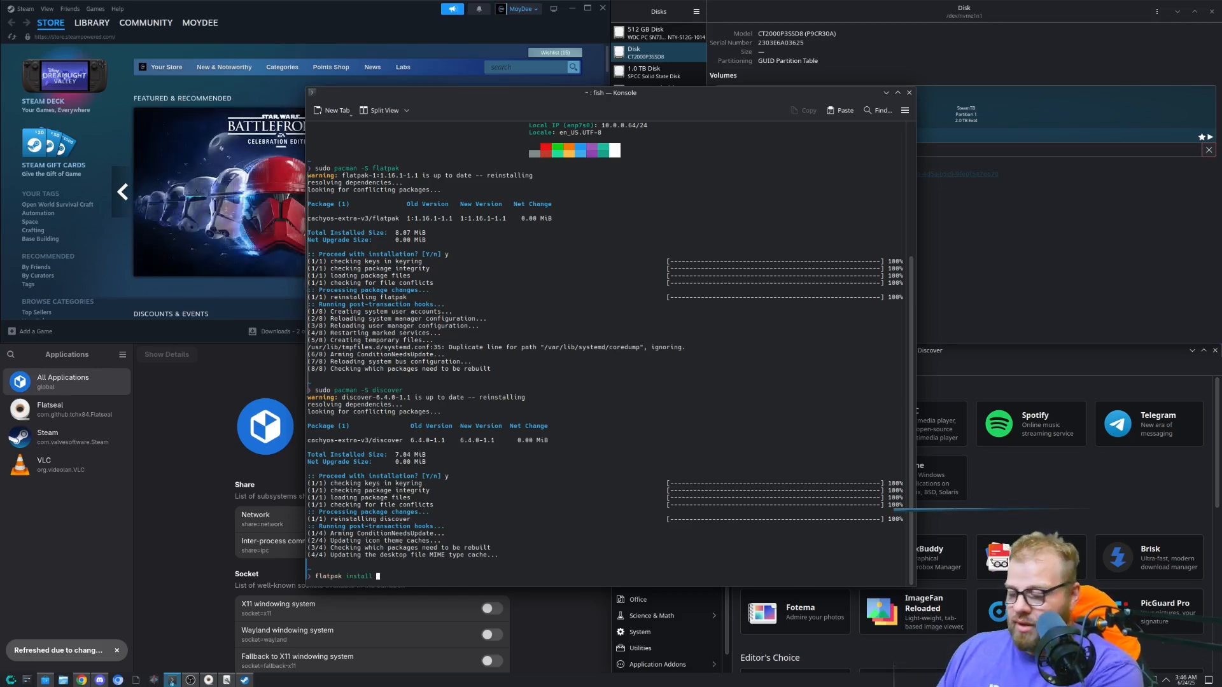
type("fla")
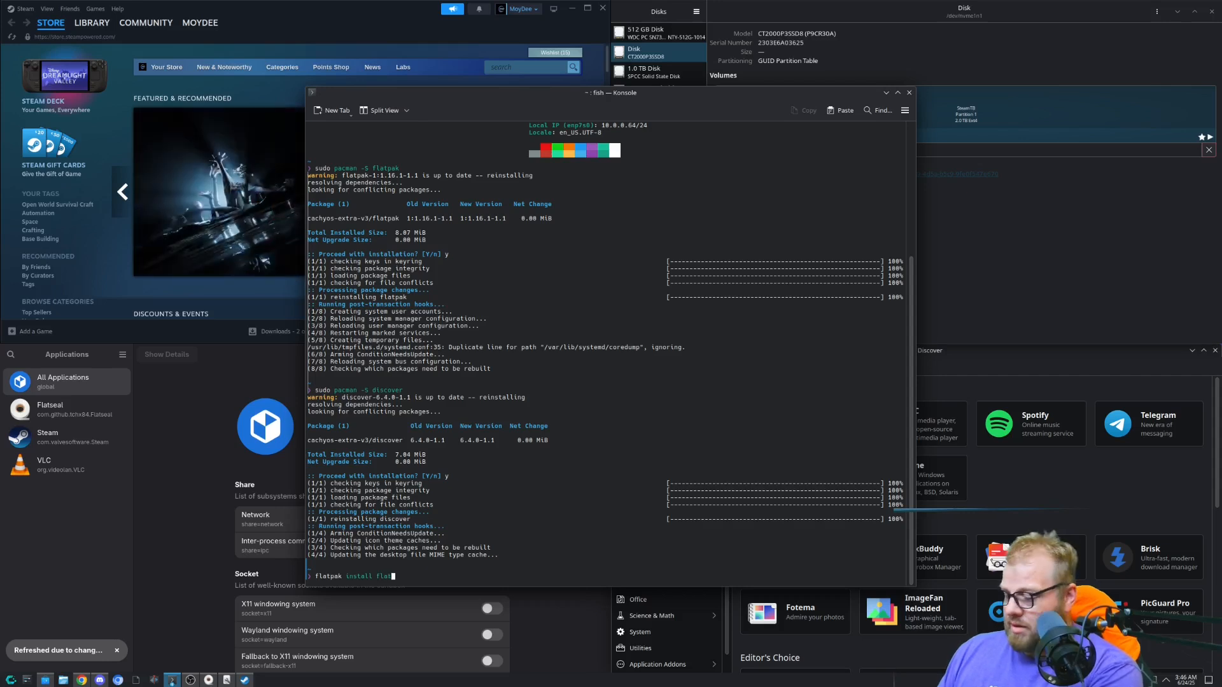
type("thub com")
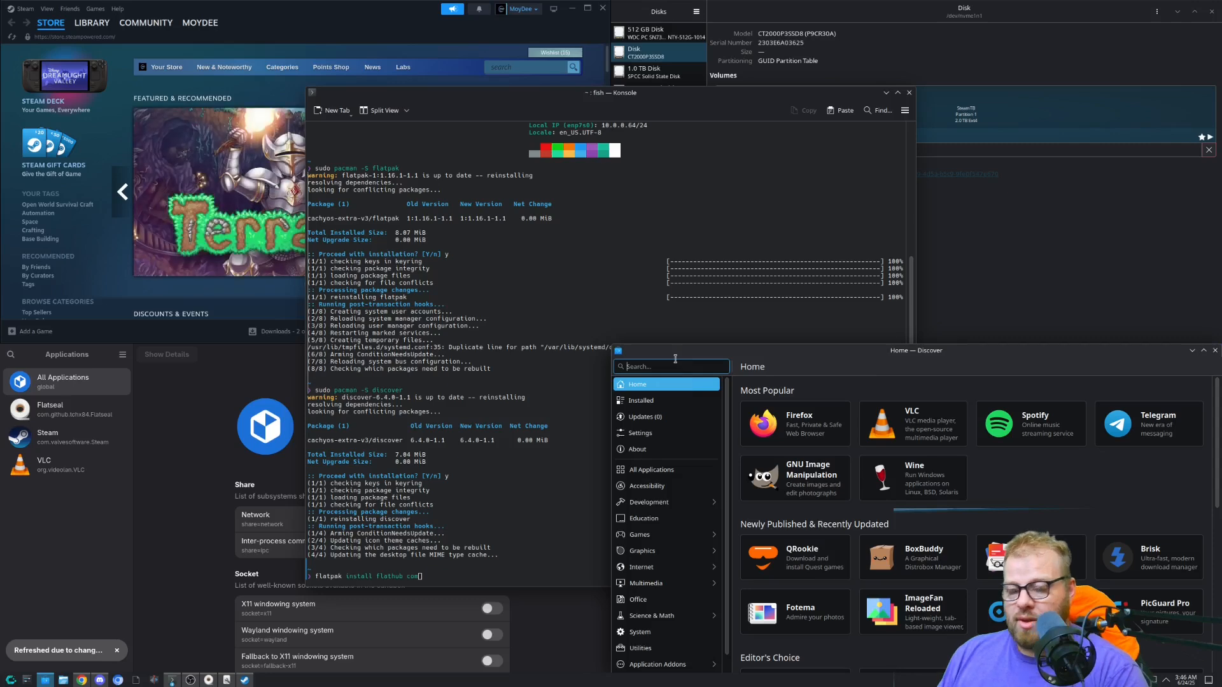
type("flatseal")
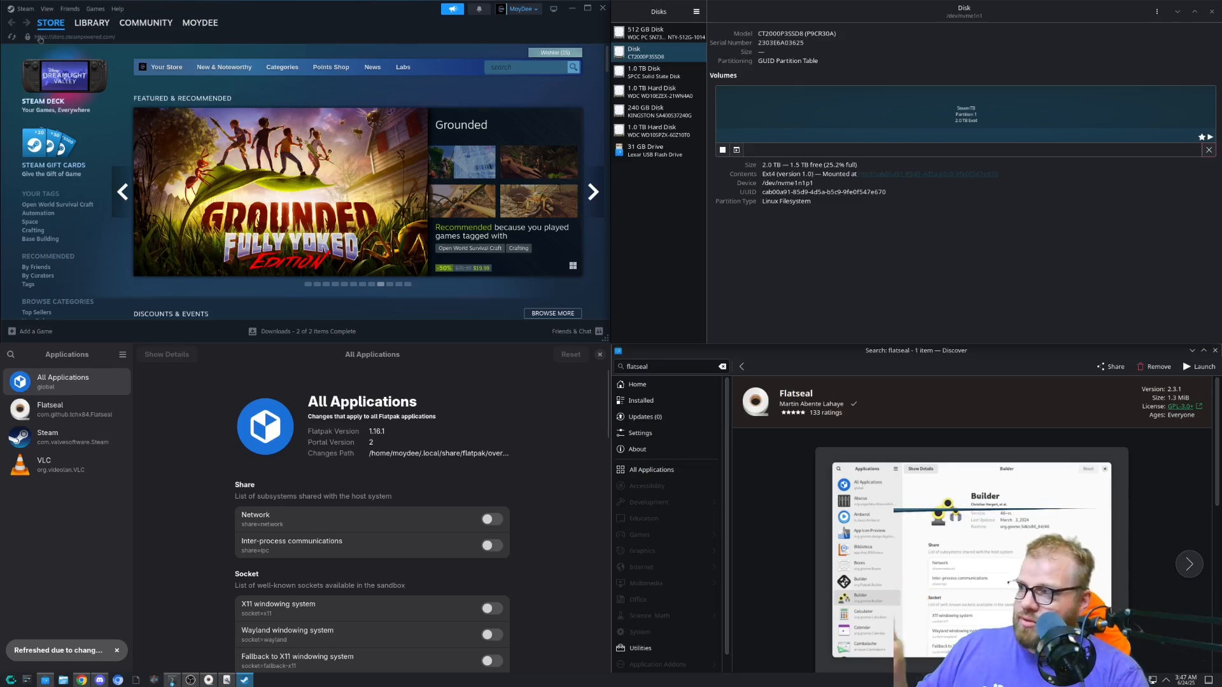
left_click(21, 8)
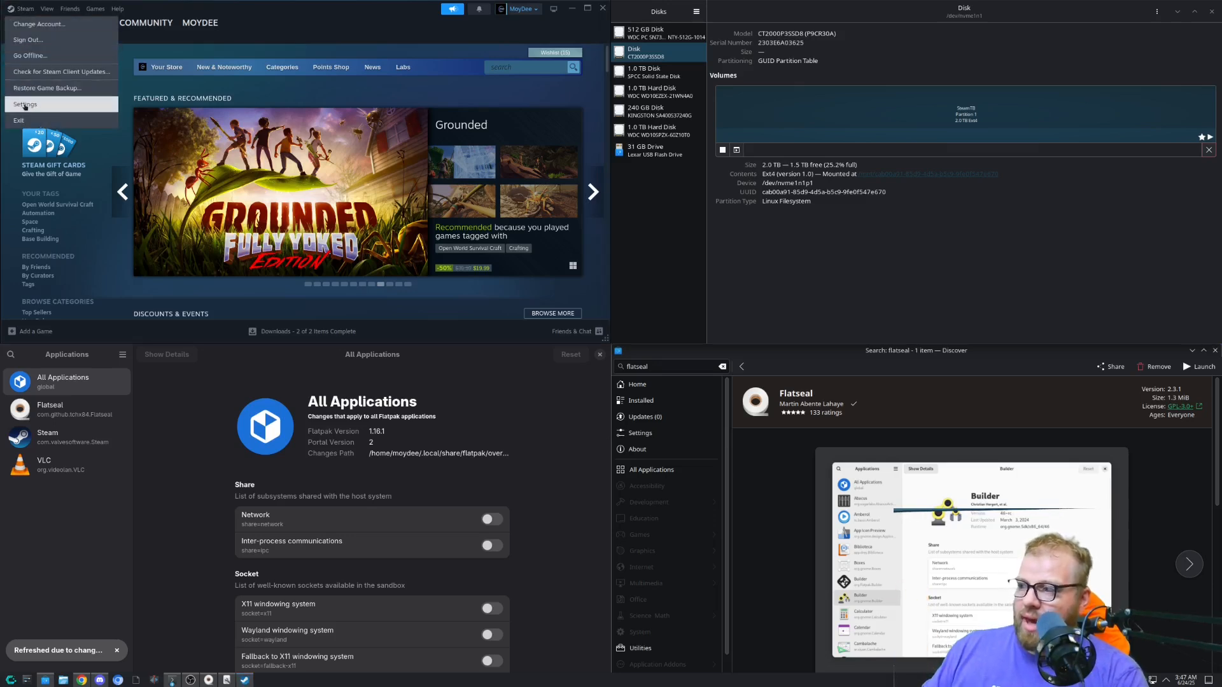
left_click(25, 104)
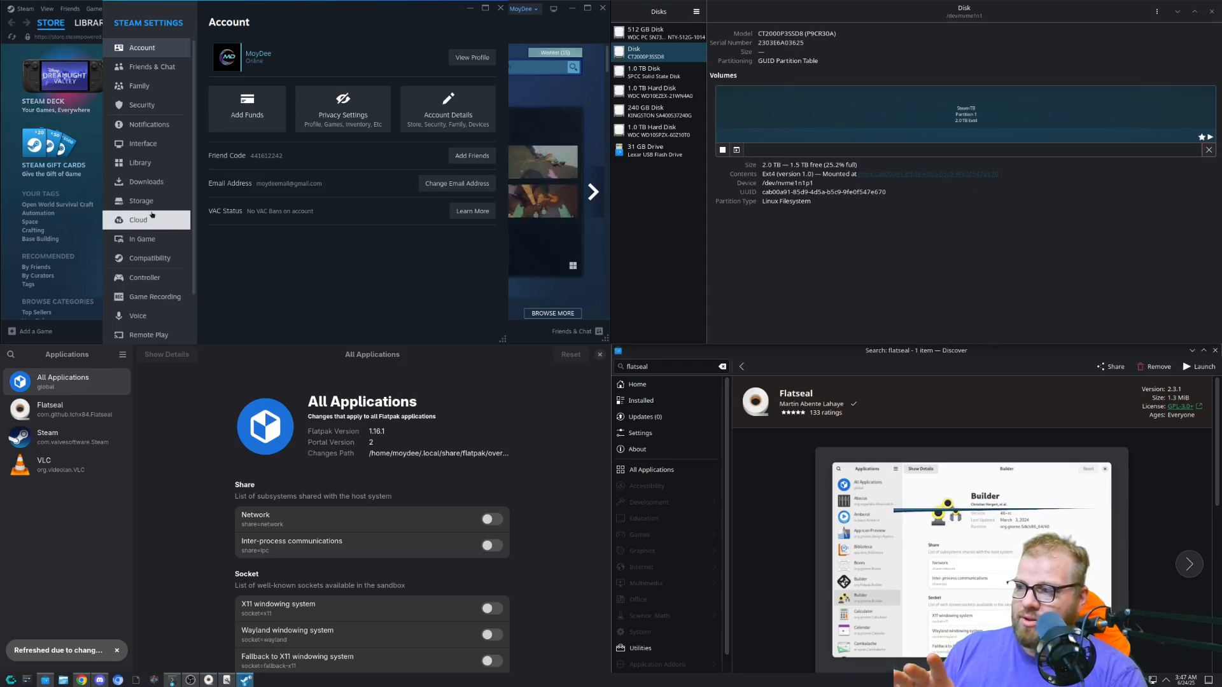
left_click(141, 201)
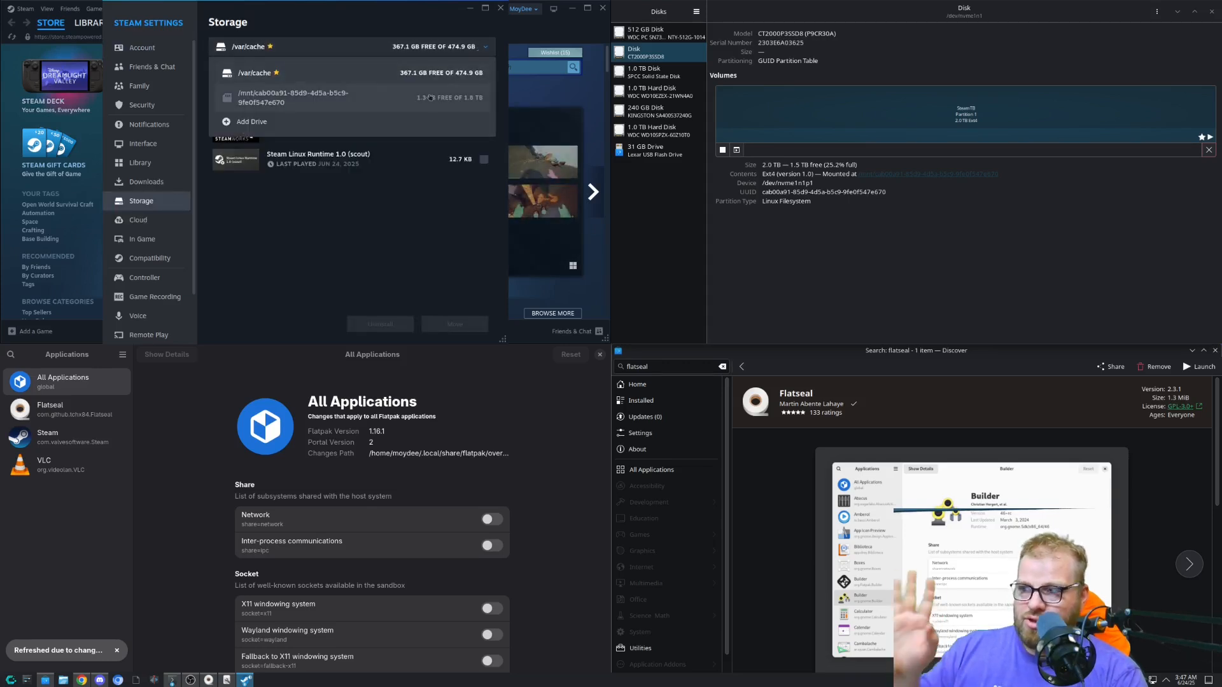
left_click(250, 121)
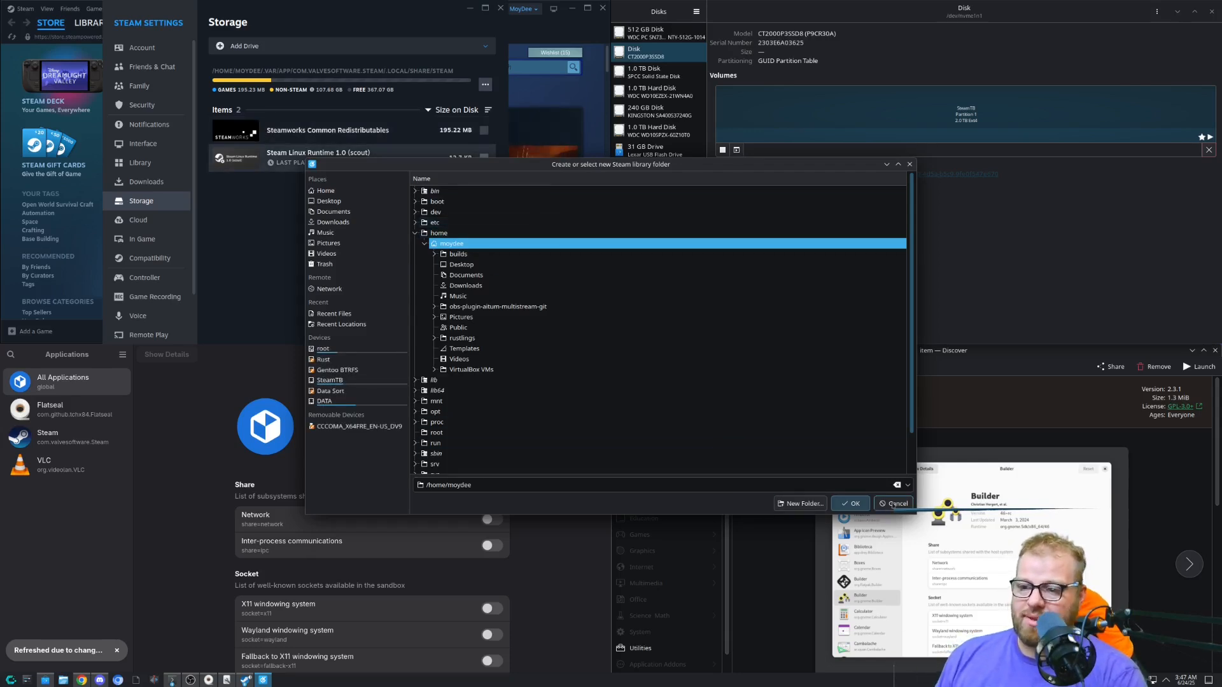
left_click(894, 504)
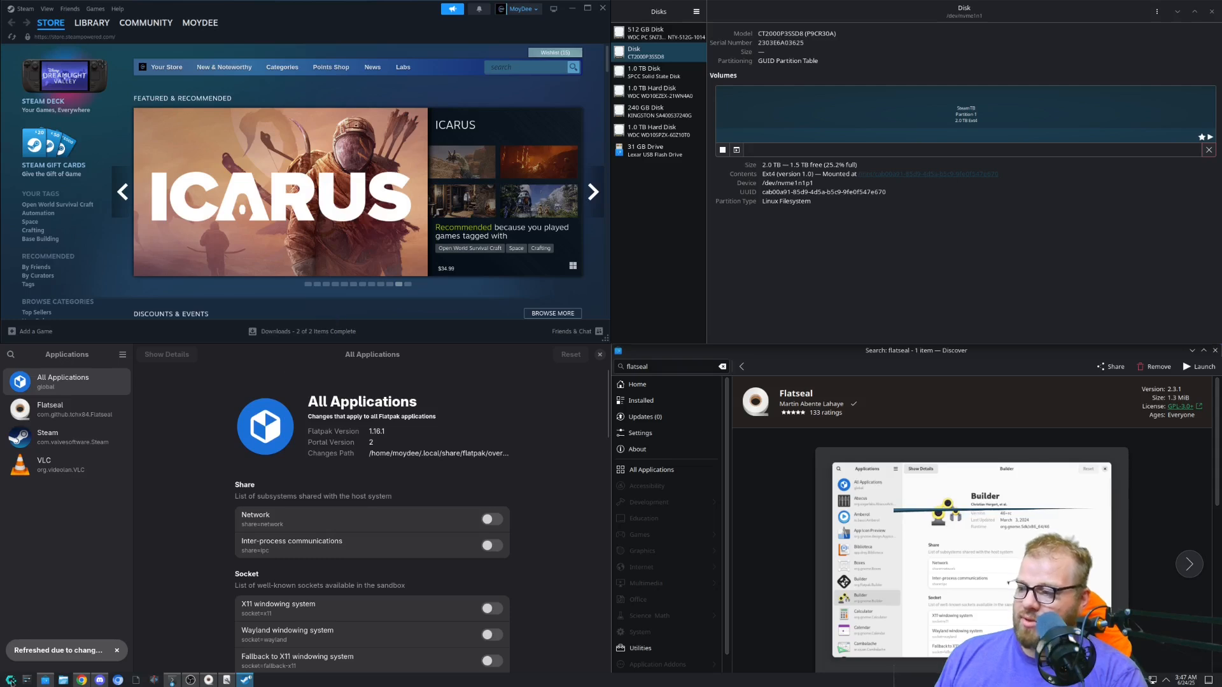
Select Steam in Flatseal and verify the /mnt drive path under Filesystem other files
type("flat")
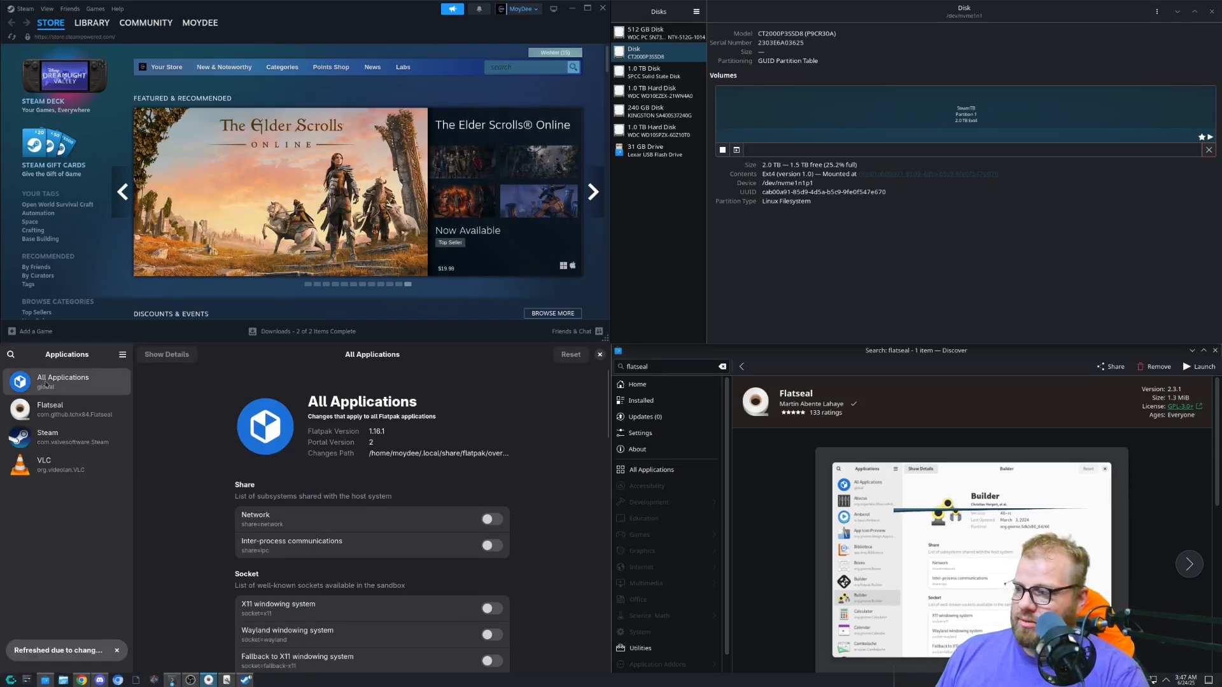
left_click(47, 436)
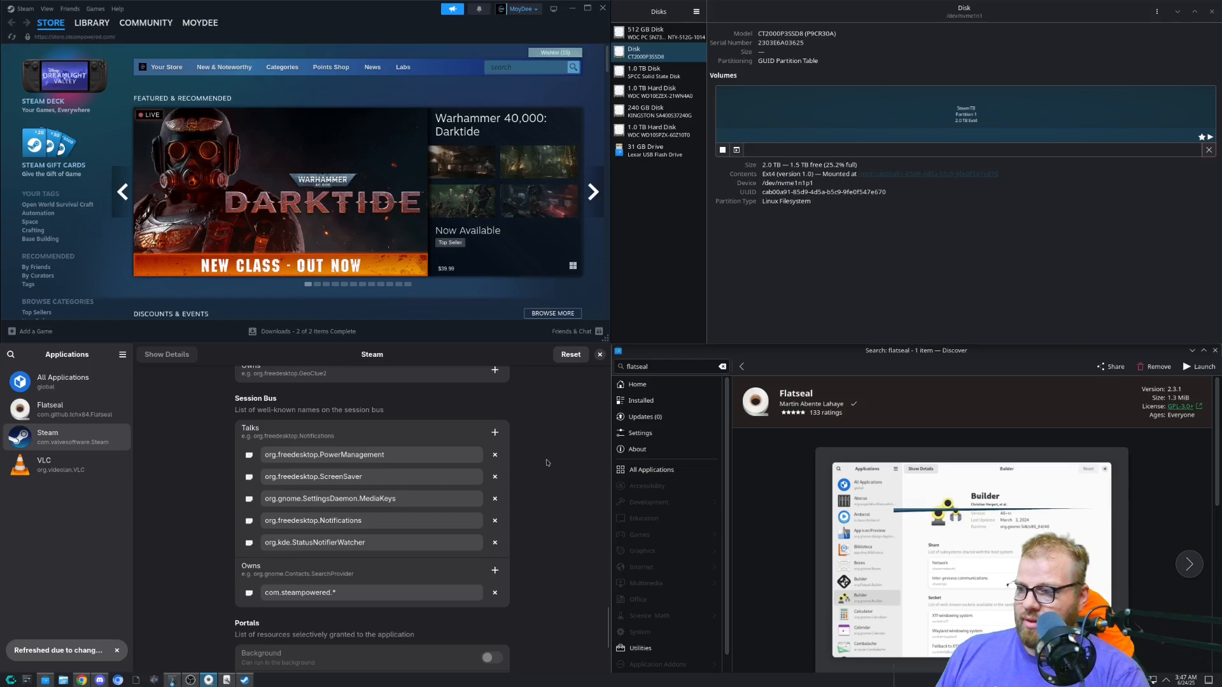
scroll("down", 3)
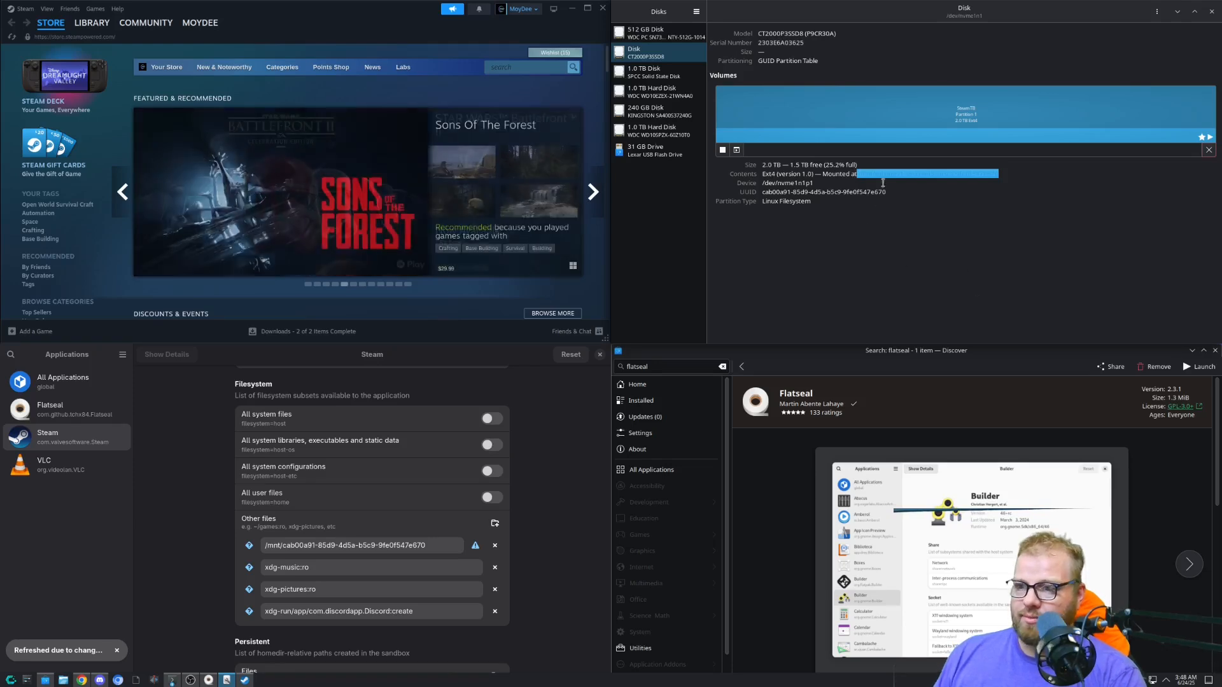
left_click(361, 546)
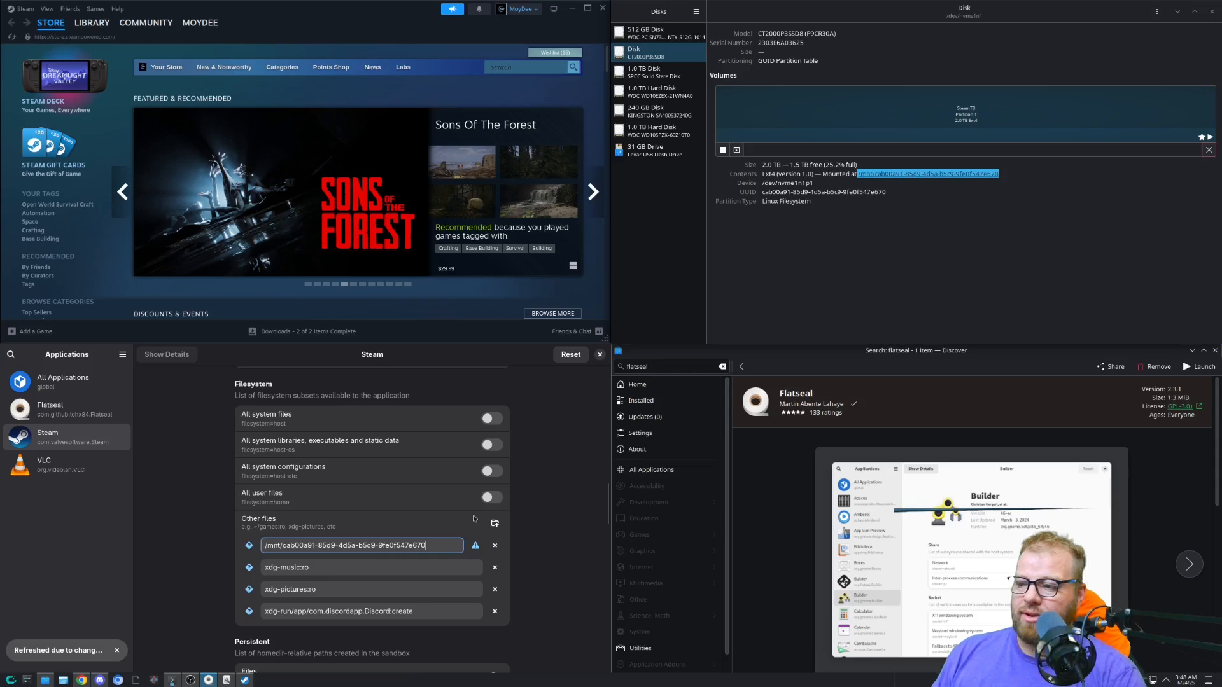
left_click(18, 8)
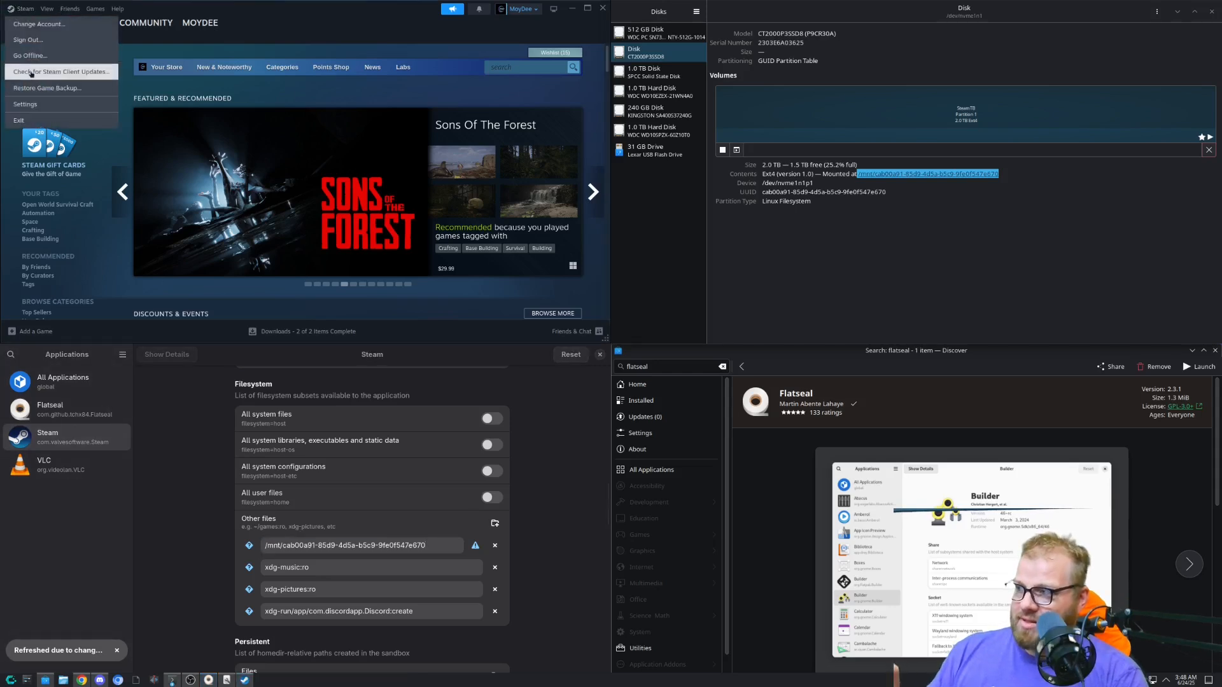
Add the 1.8 TB /mnt drive as a Steam library in Settings > Storage
left_click(21, 8)
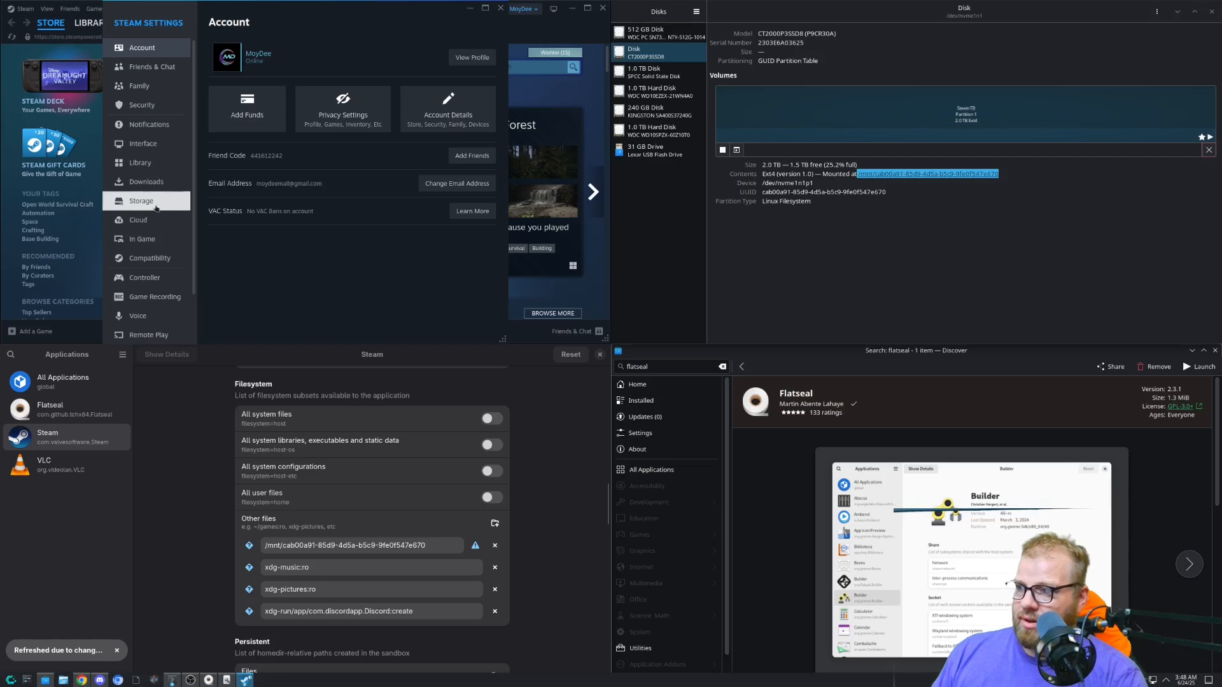
left_click(142, 201)
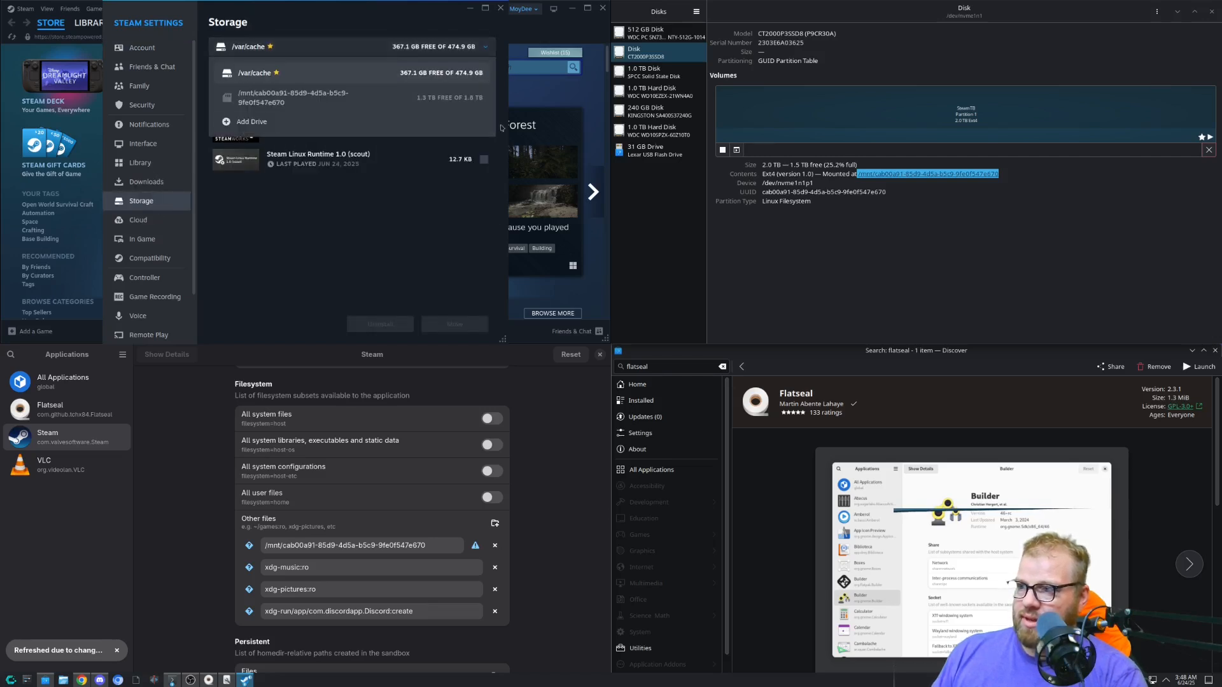
left_click(485, 89)
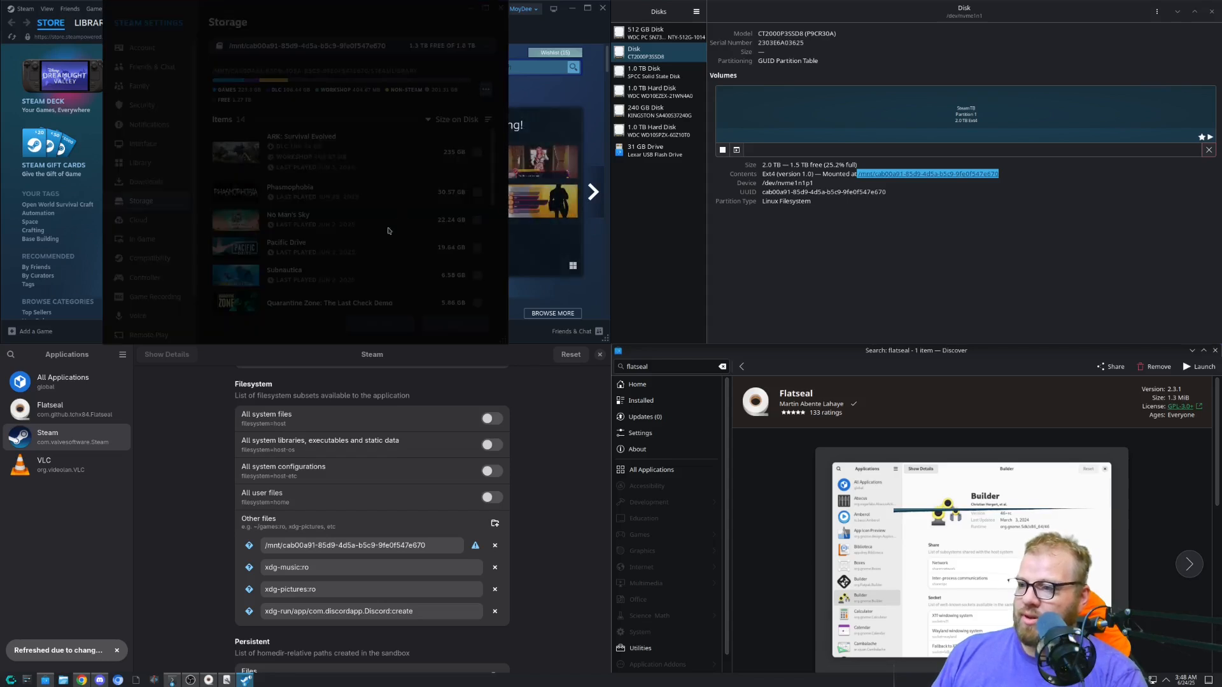
left_click(351, 46)
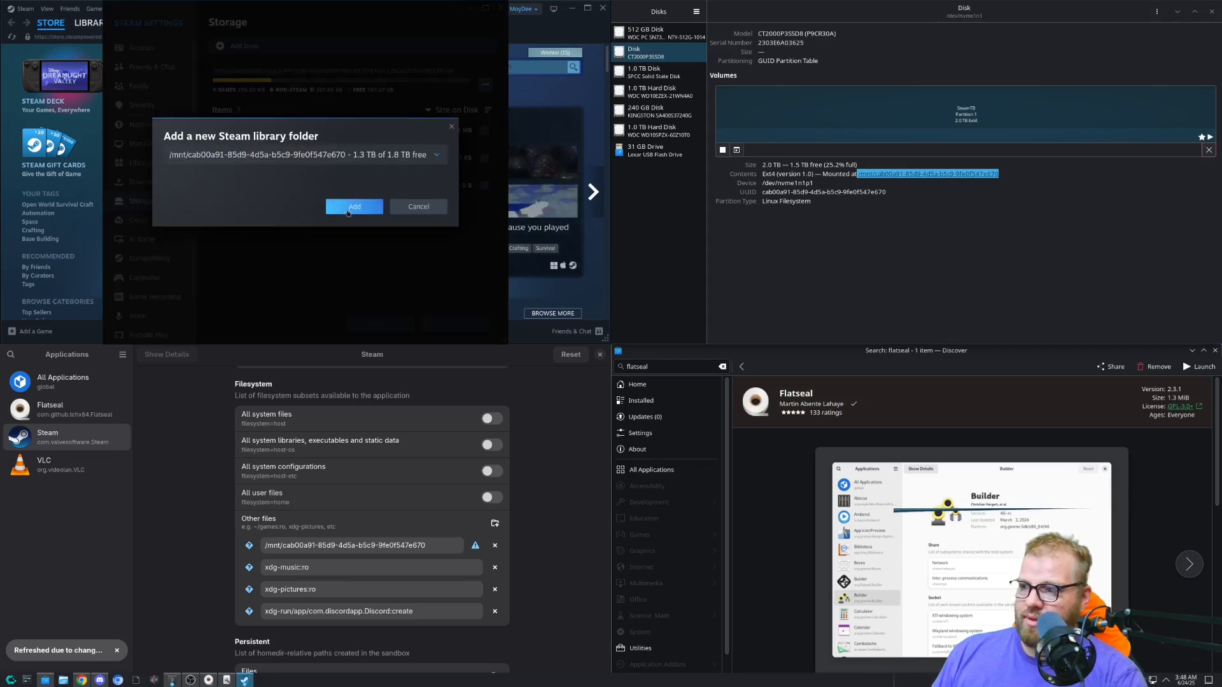
left_click(354, 207)
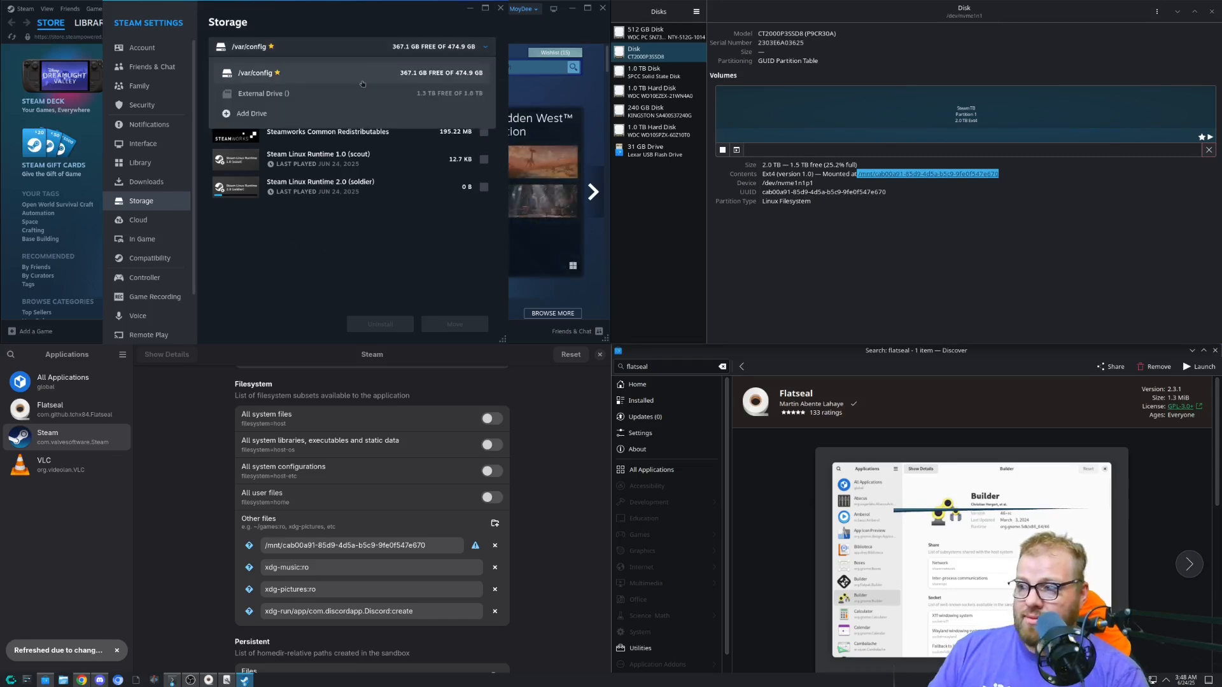
left_click(264, 93)
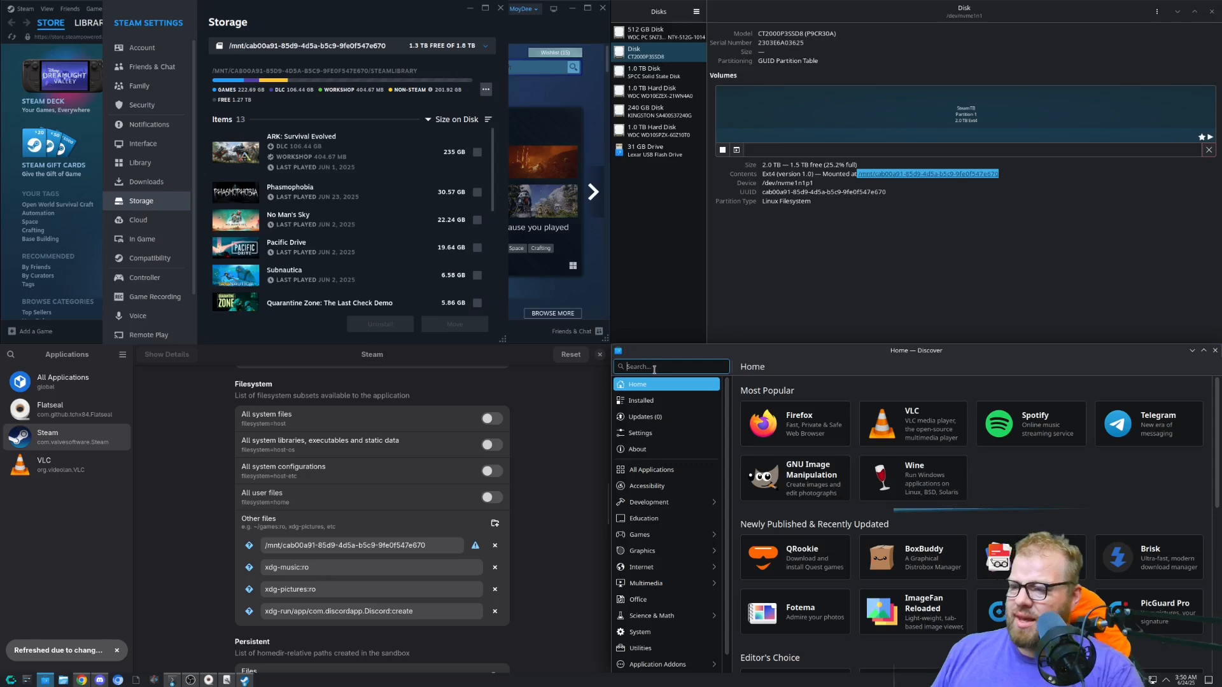
Clear the search field, search Discover for 'krita' and open Krita's page
type("ethcer")
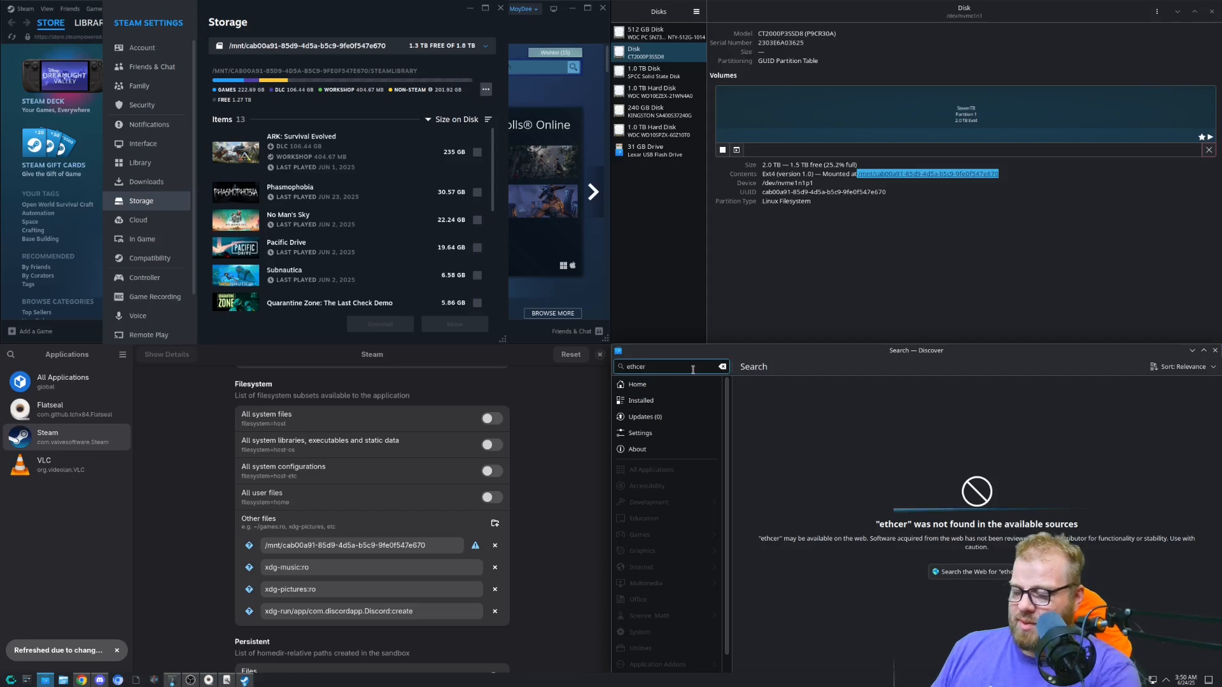
key("BackSpace")
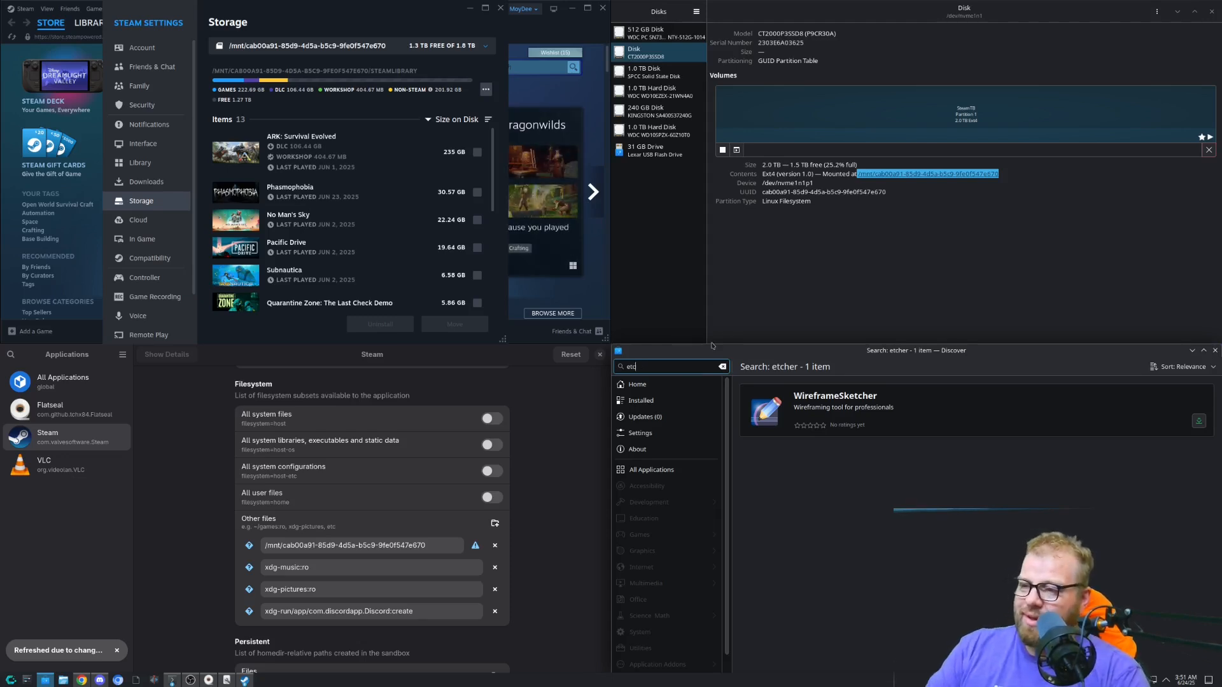
left_click(721, 367)
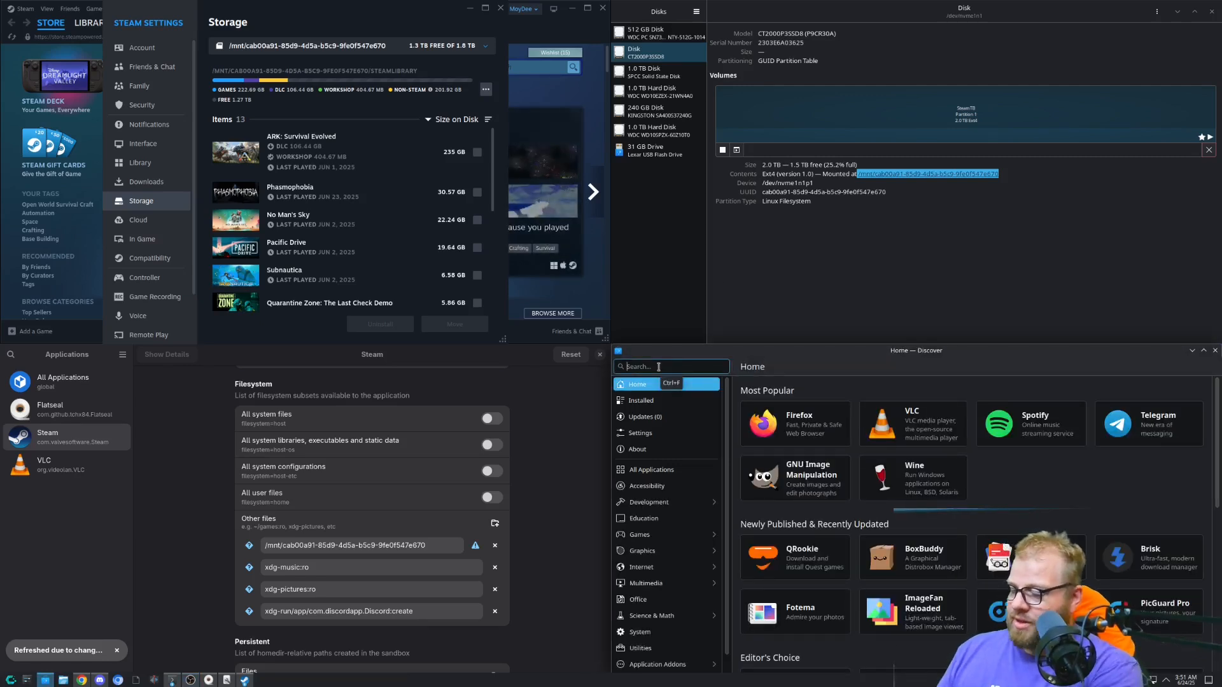
type("krita")
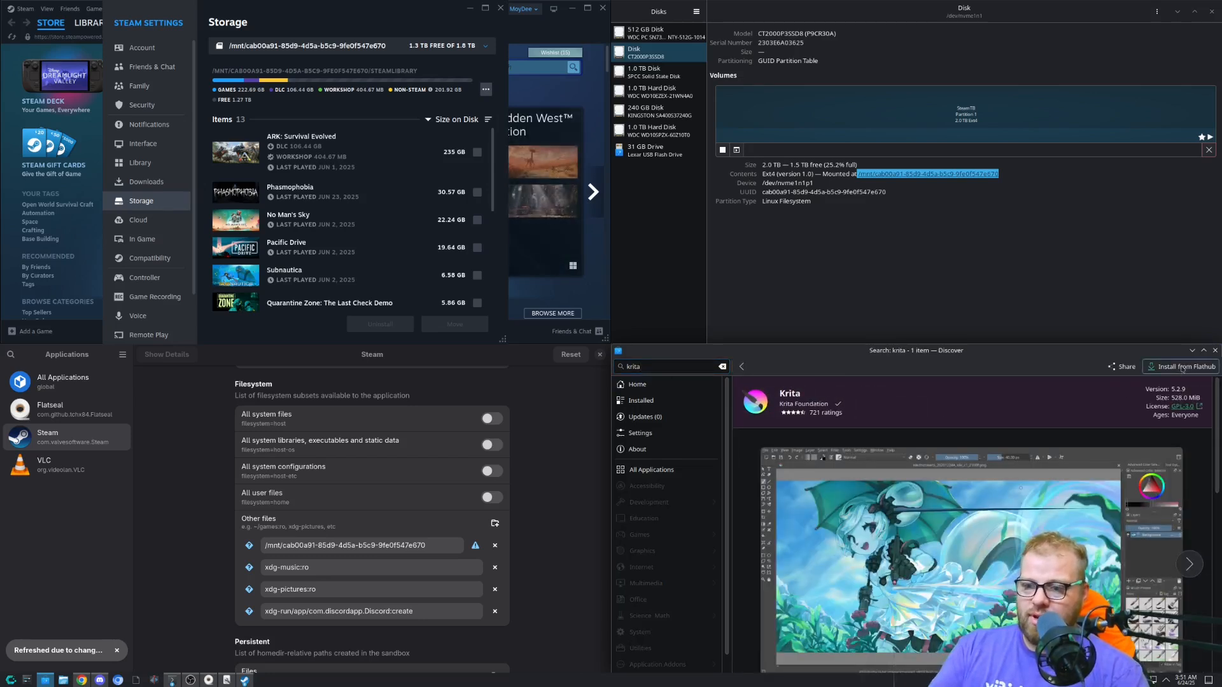
mouse_move(1180, 367)
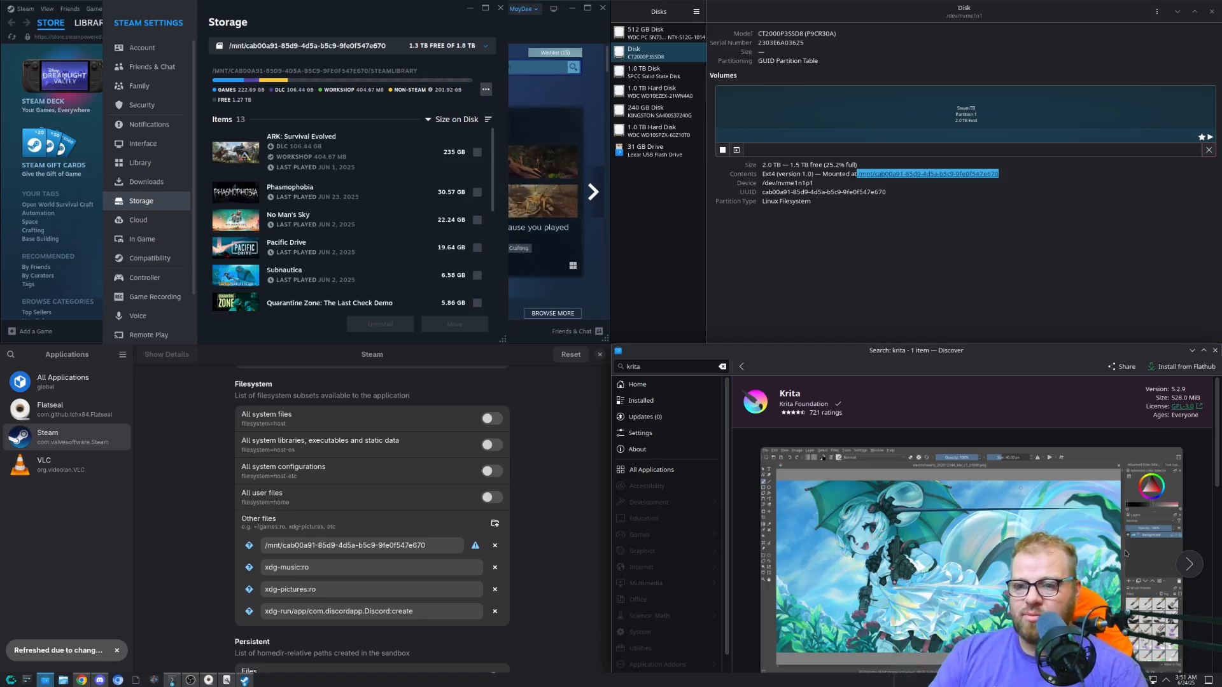
left_click(668, 367)
type("blender")
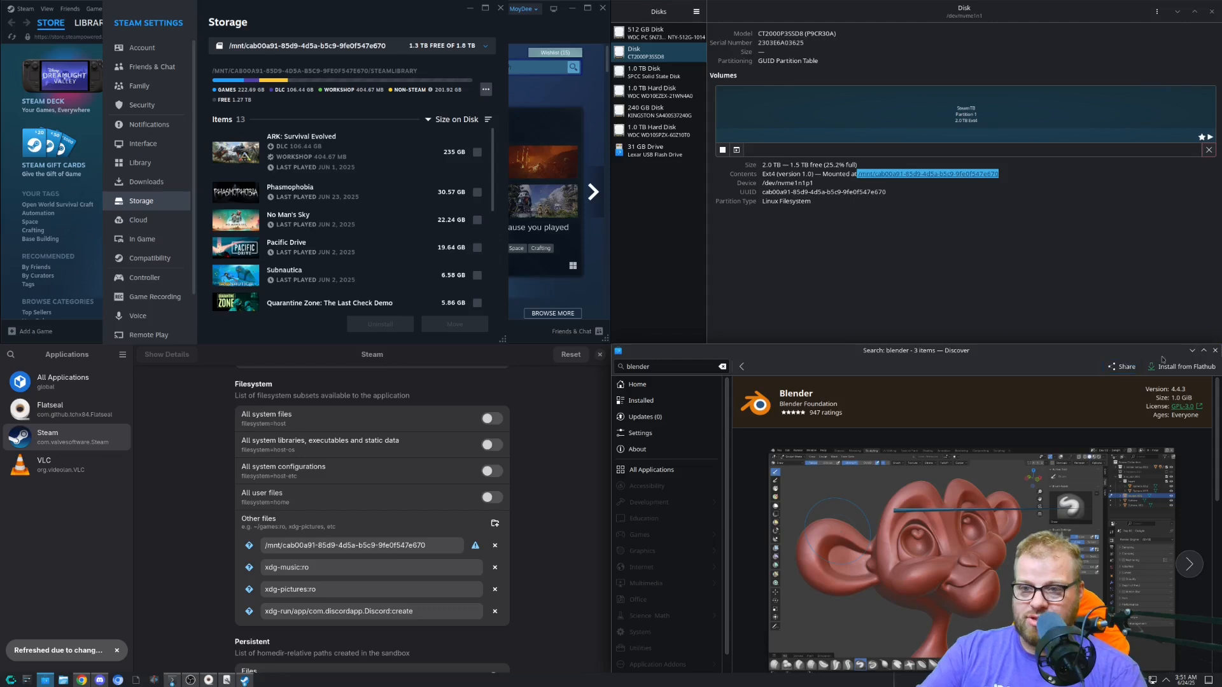
Install Blender from Flathub, then return to Discover's home page
left_click(1184, 367)
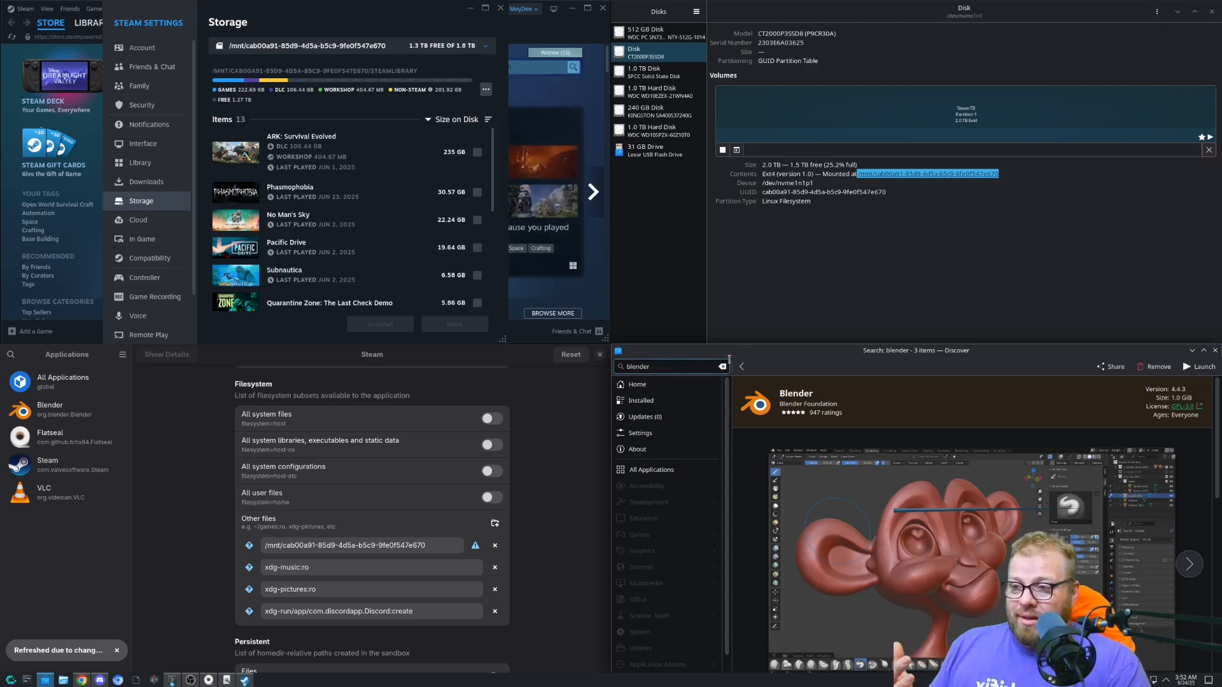
left_click(721, 366)
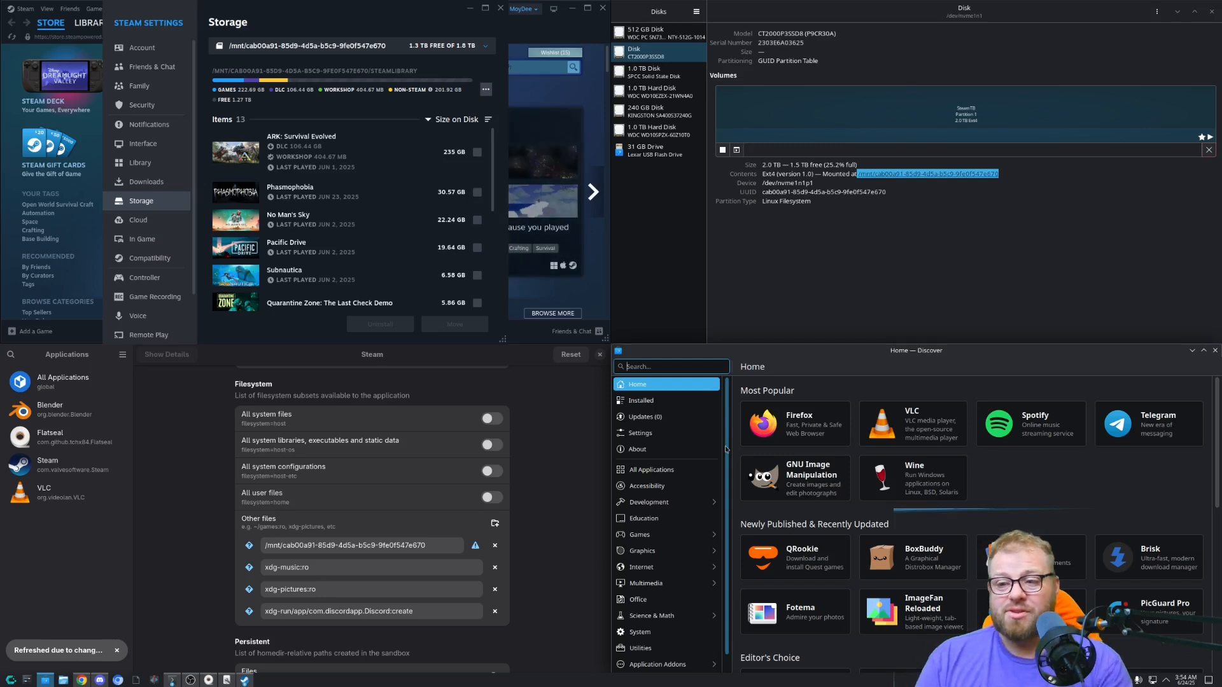
Open Spotify's Flathub details page from the Discover home page
left_click(1030, 423)
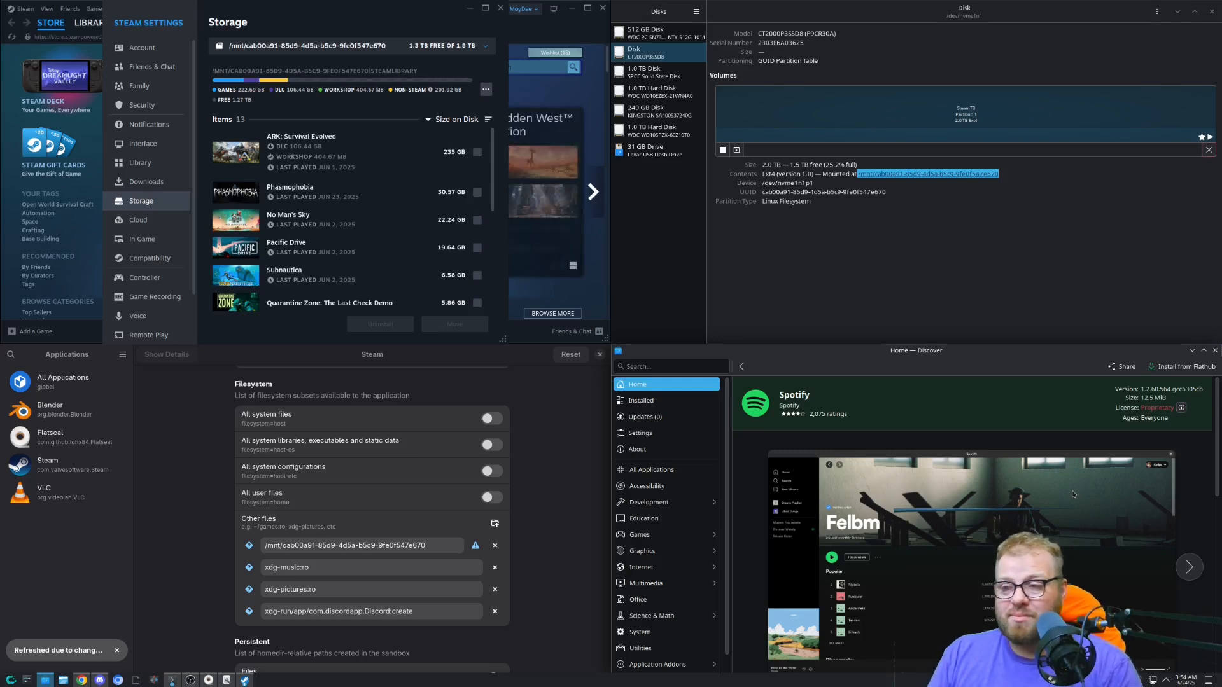
left_click(672, 366)
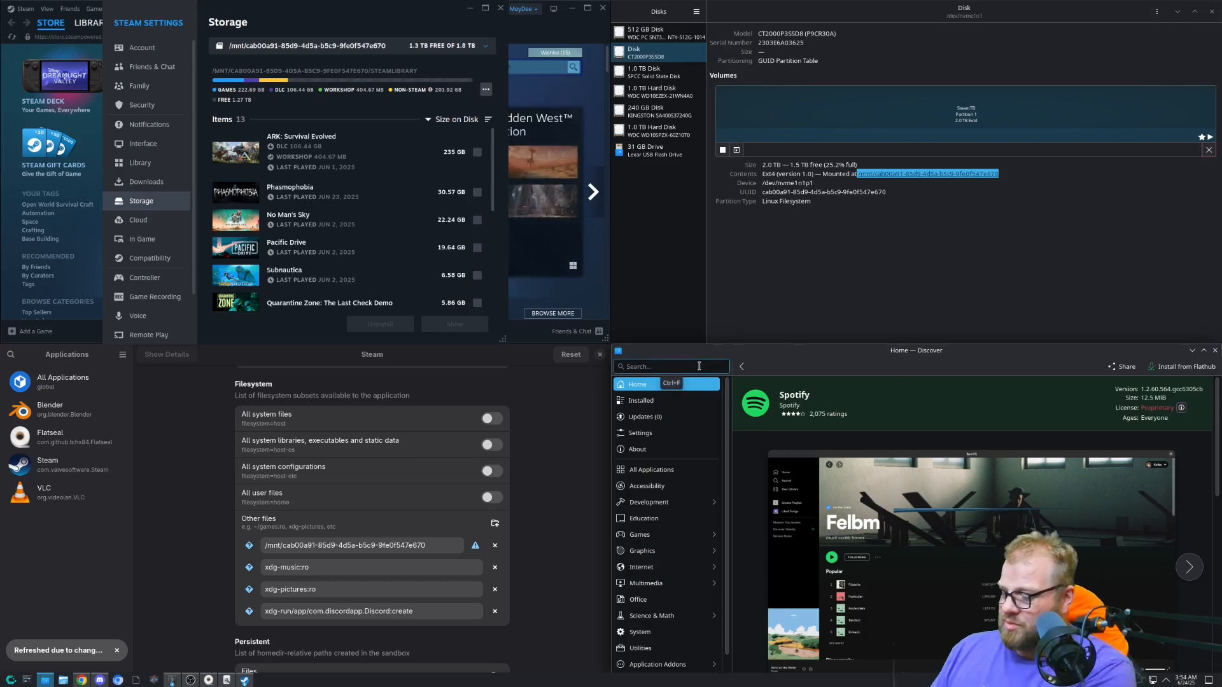
type("youtube")
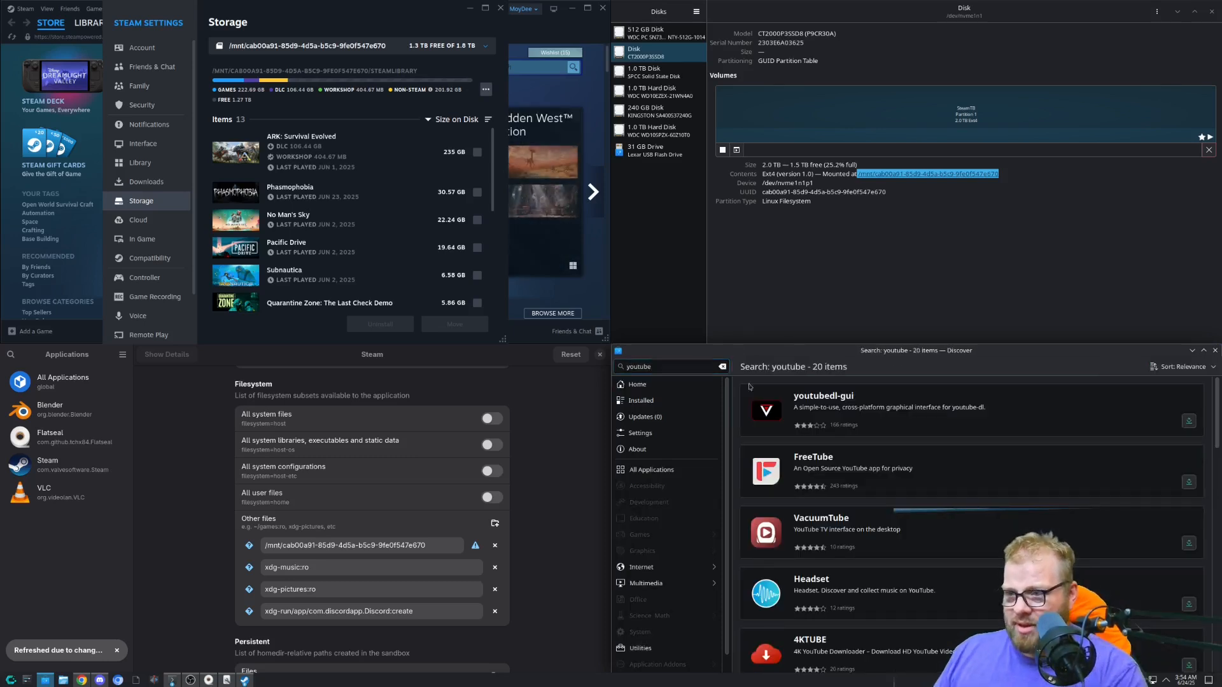
scroll("down", 3)
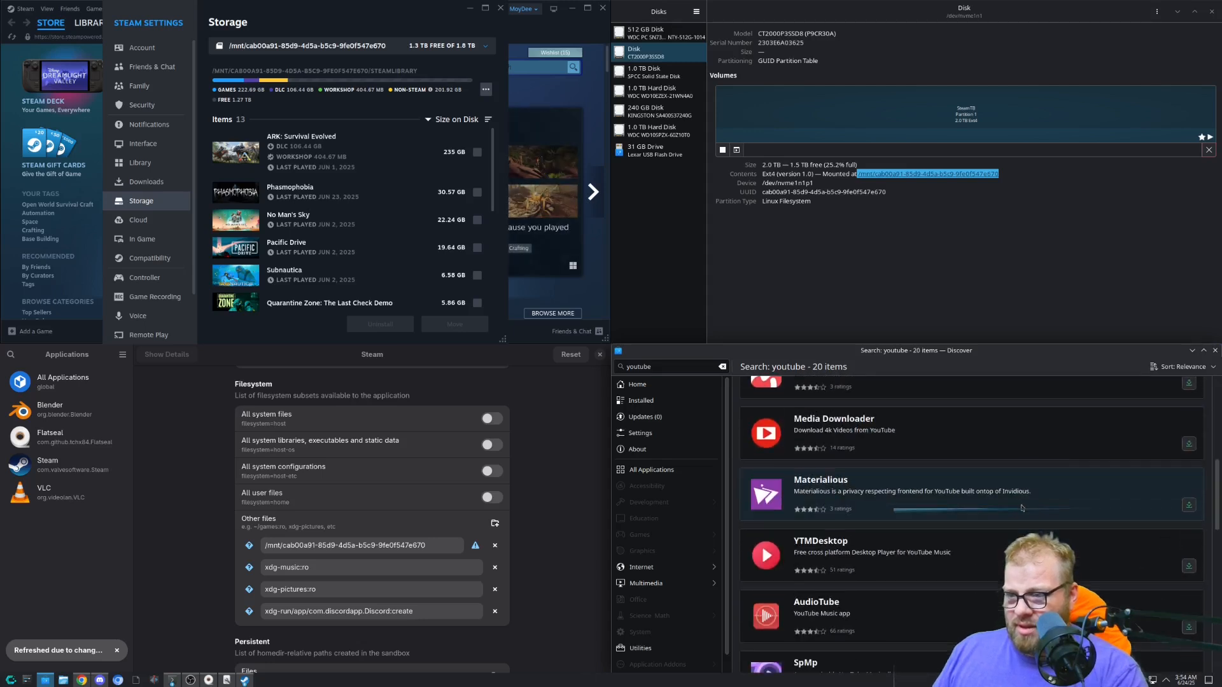
scroll("down", 3)
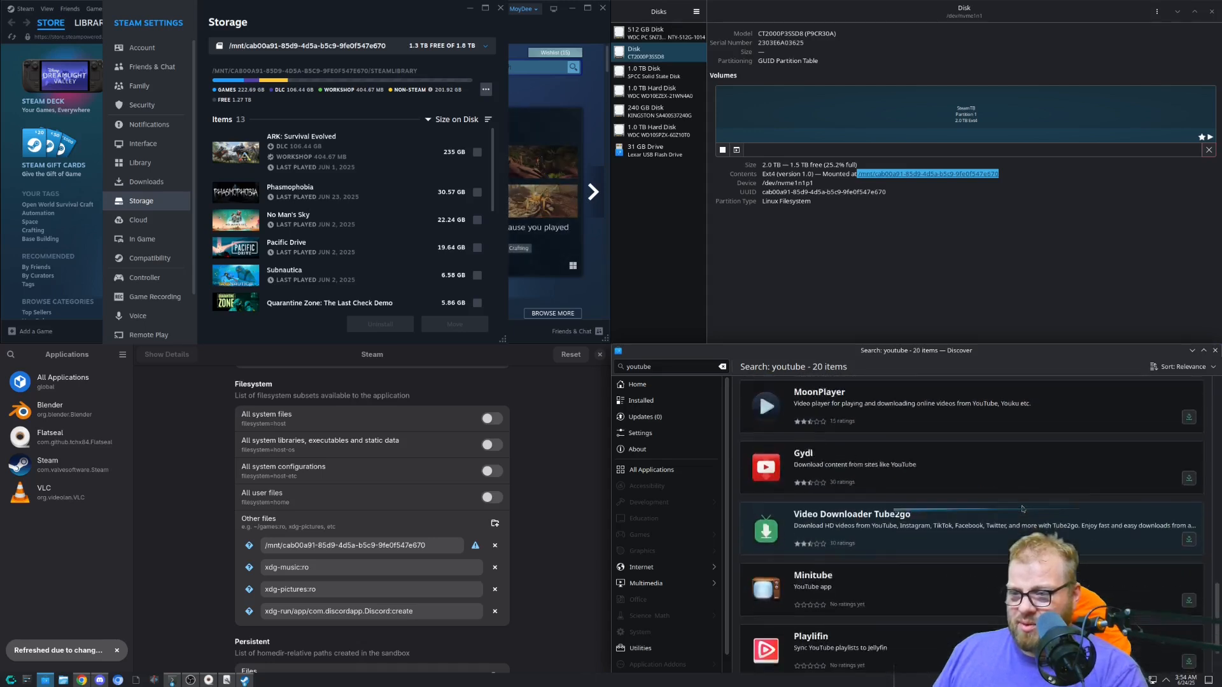
scroll("down", 3)
type(" music")
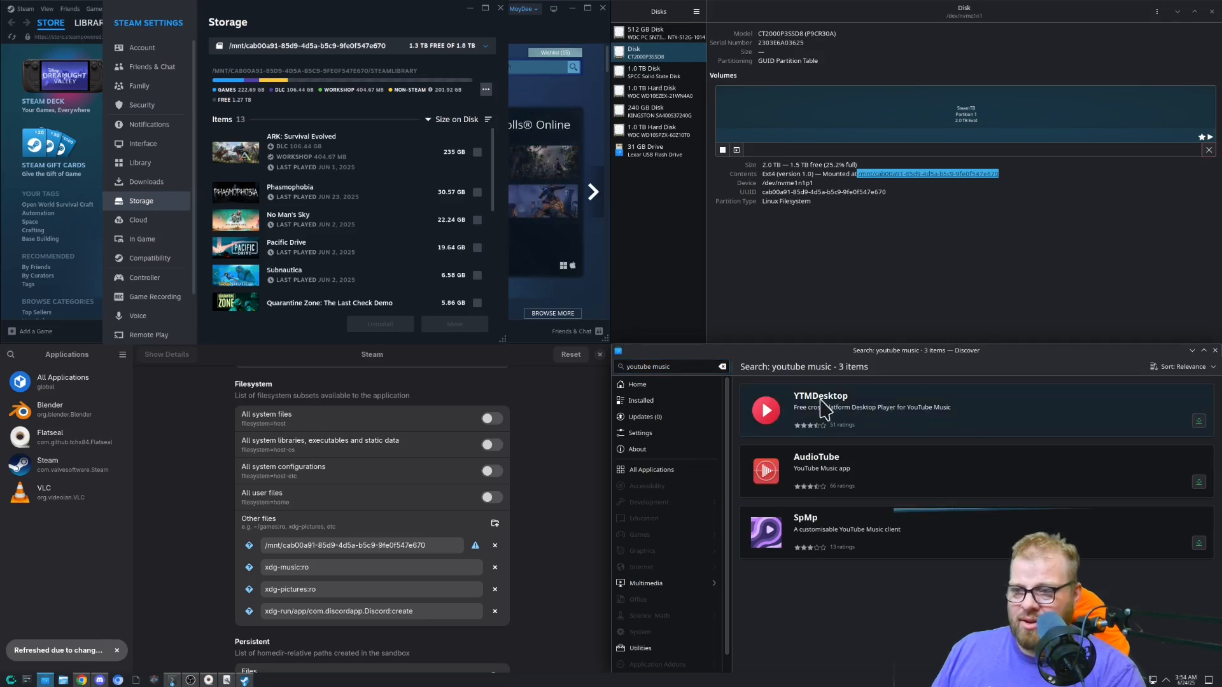
left_click(820, 395)
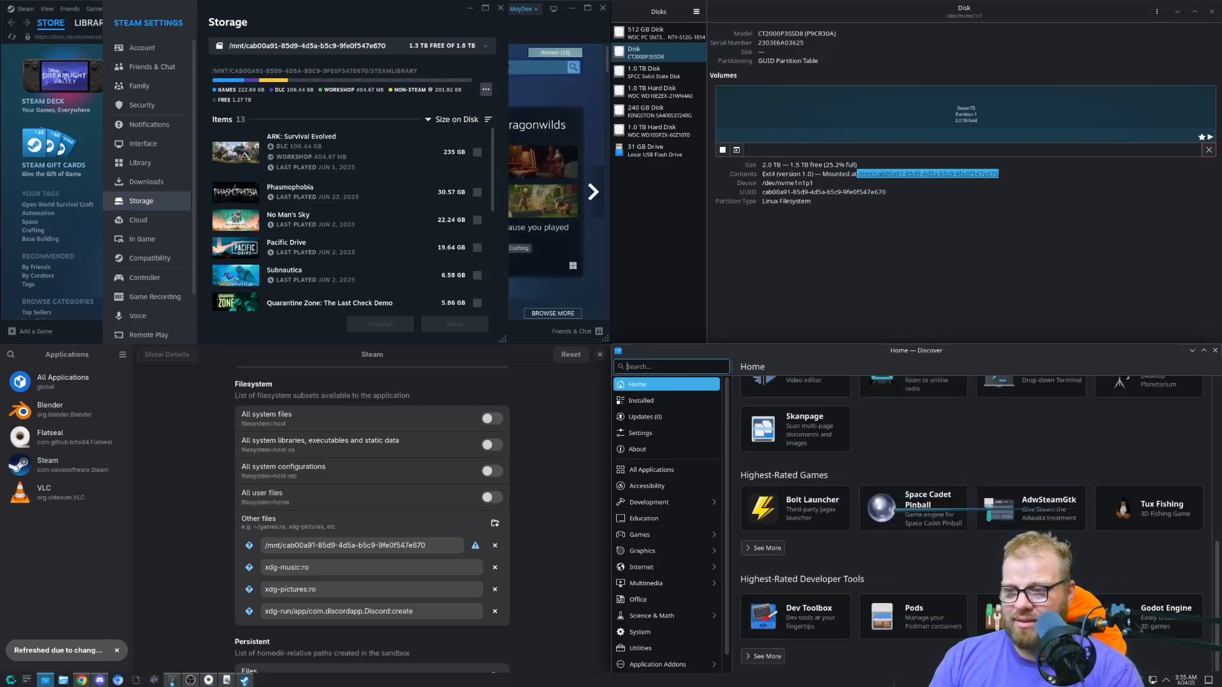
Search Discover for 'signal', listing Signal Desktop and related apps
scroll("down", 3)
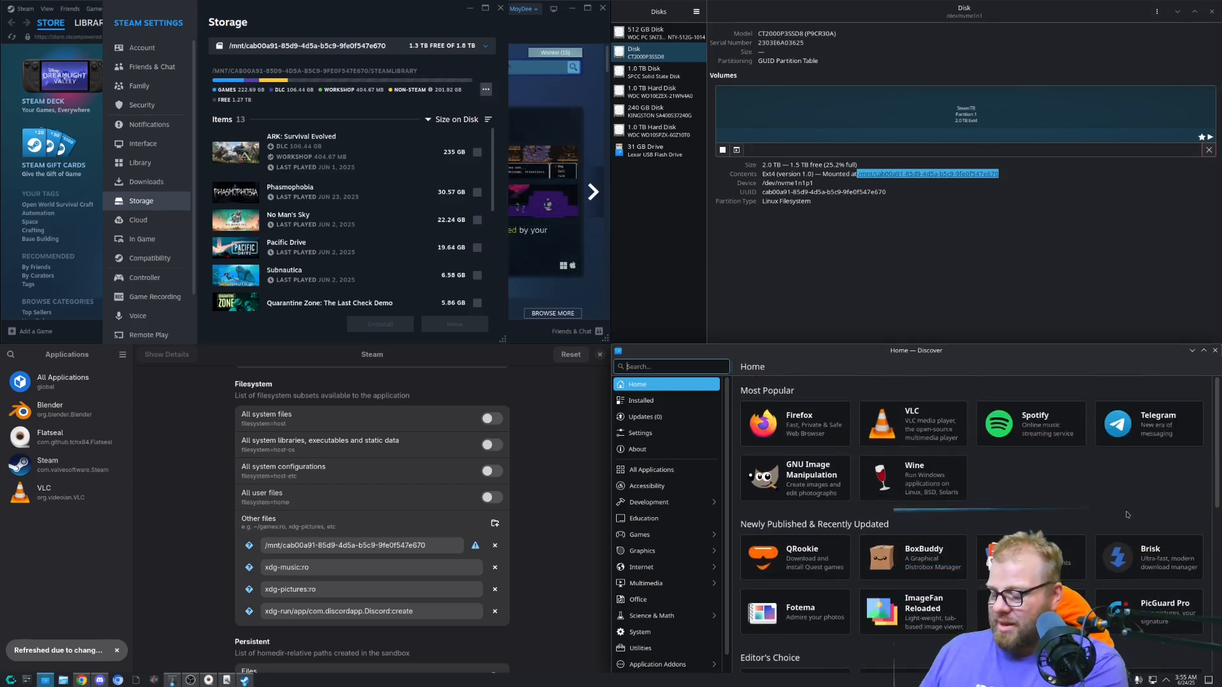
type("signal")
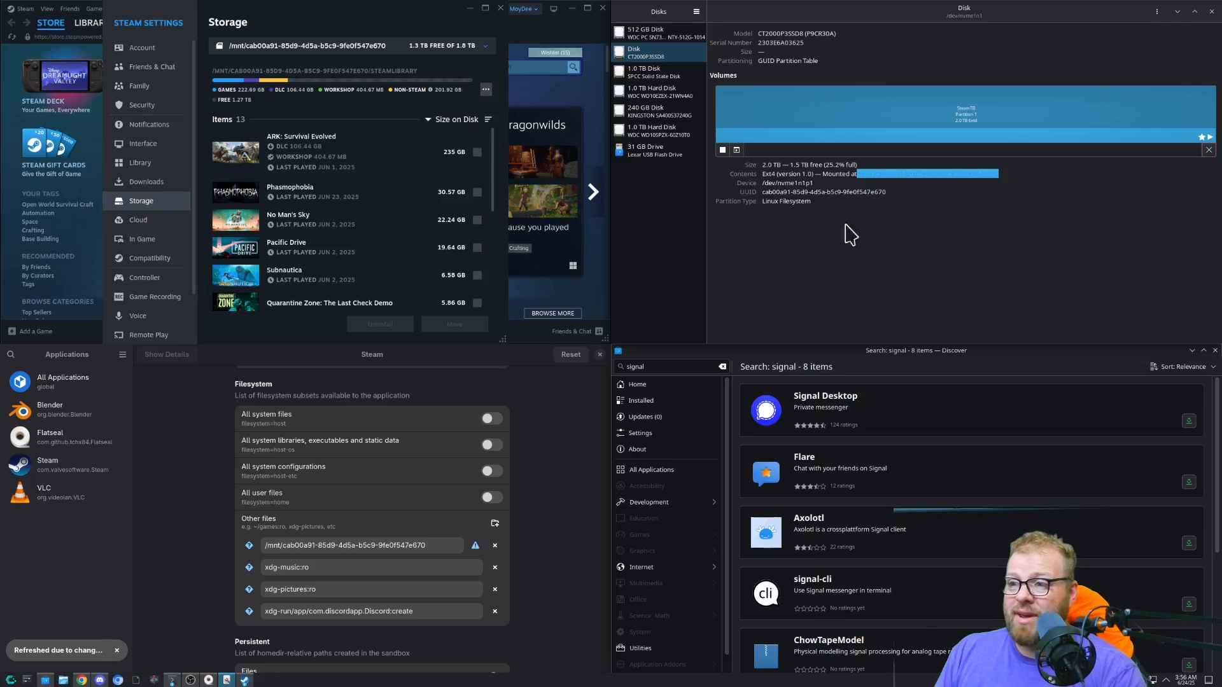
mouse_move(674, 218)
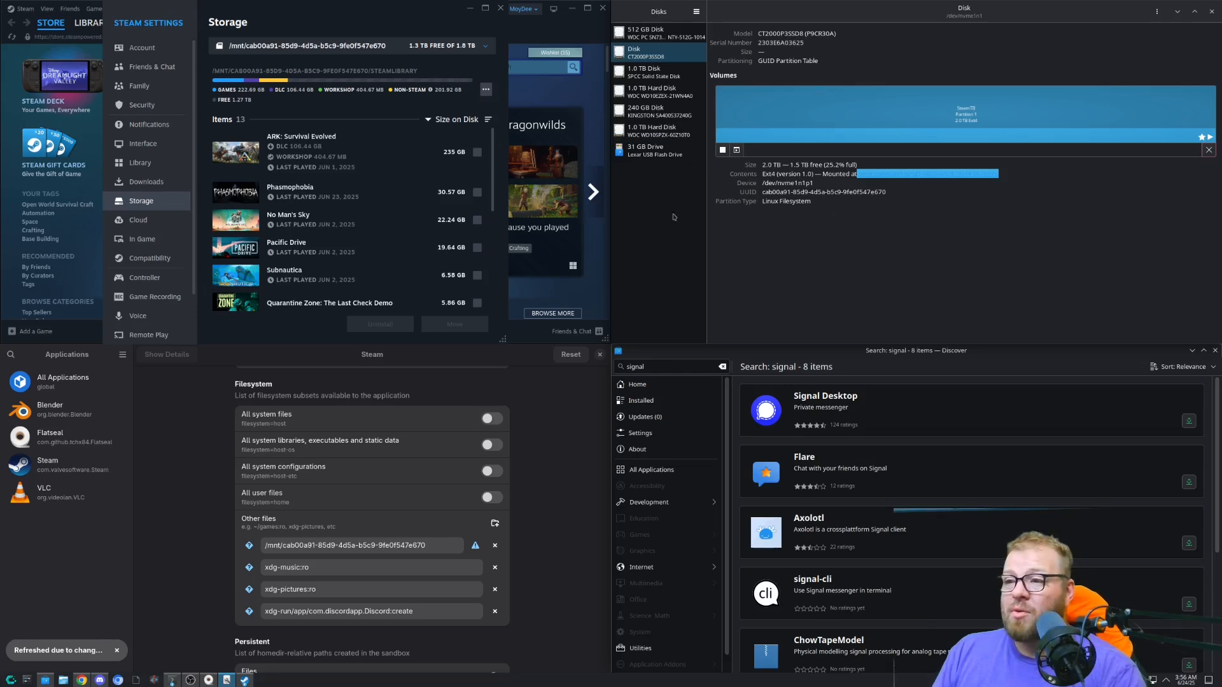